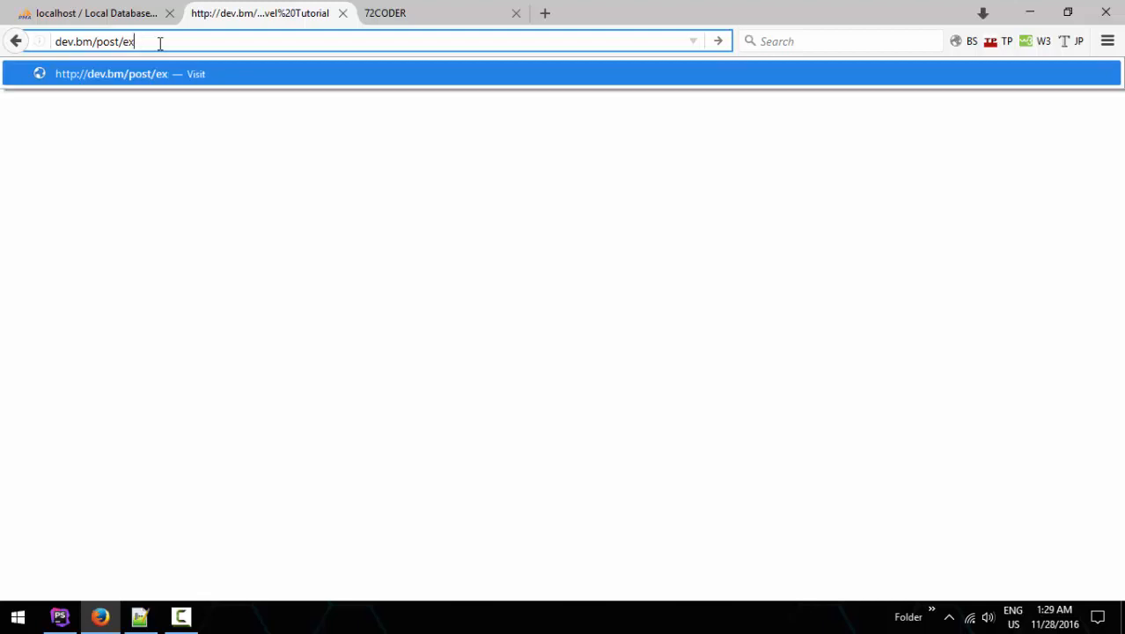
# Enter the URL dev.bm/post/example/test/biber/personal/hey in the Firefox address bar.
pyautogui.write('ample/tet')
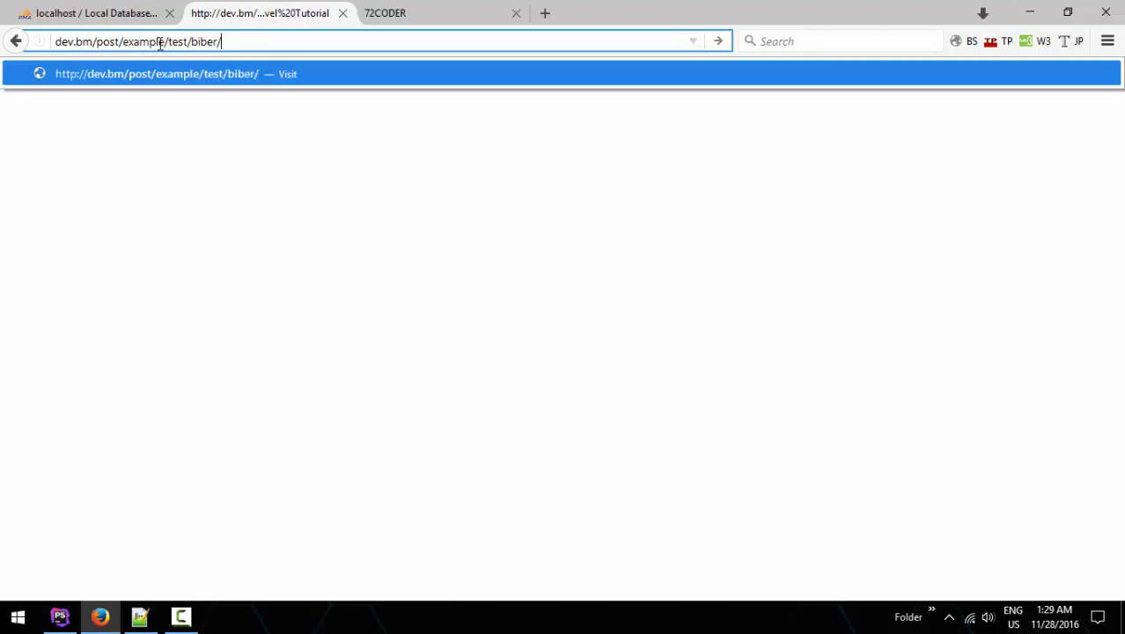
pyautogui.write('p')
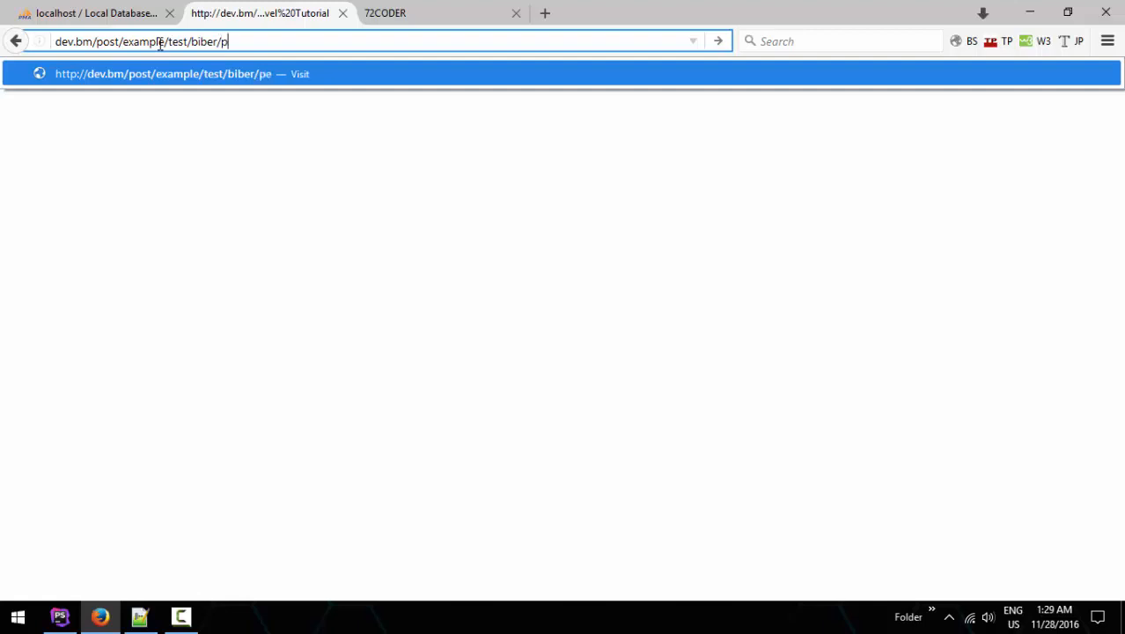
pyautogui.write('ersonal/hey')
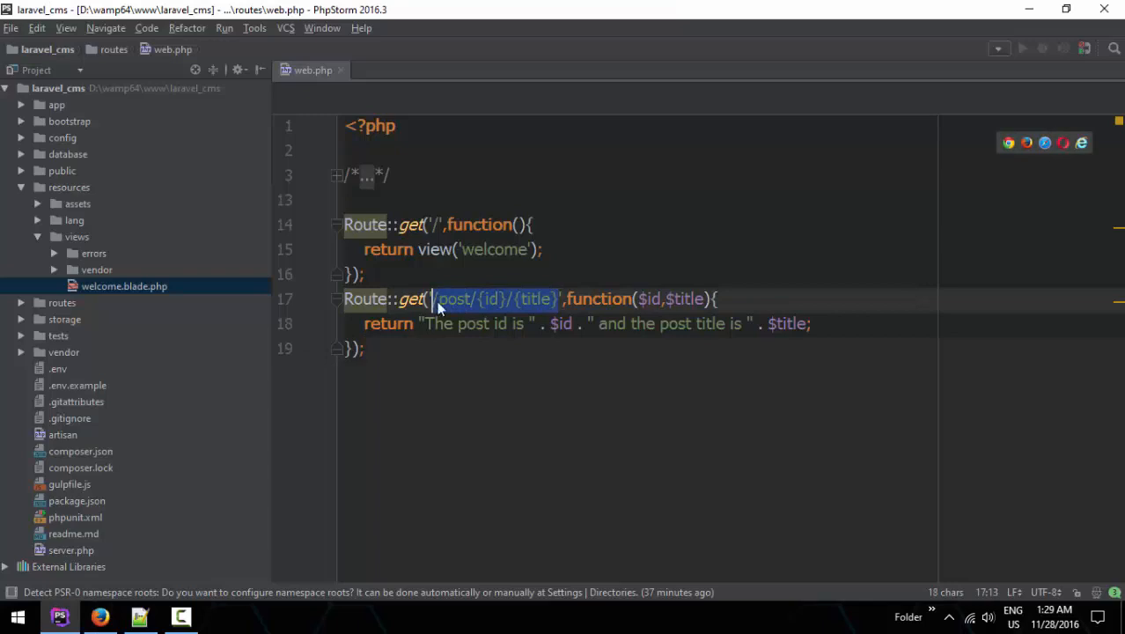
# Hardcode the route path /post/example/test/biber/personal/hey and return "The post id is the long url".
pyautogui.write('/post/example/test/biber/personal/hey')
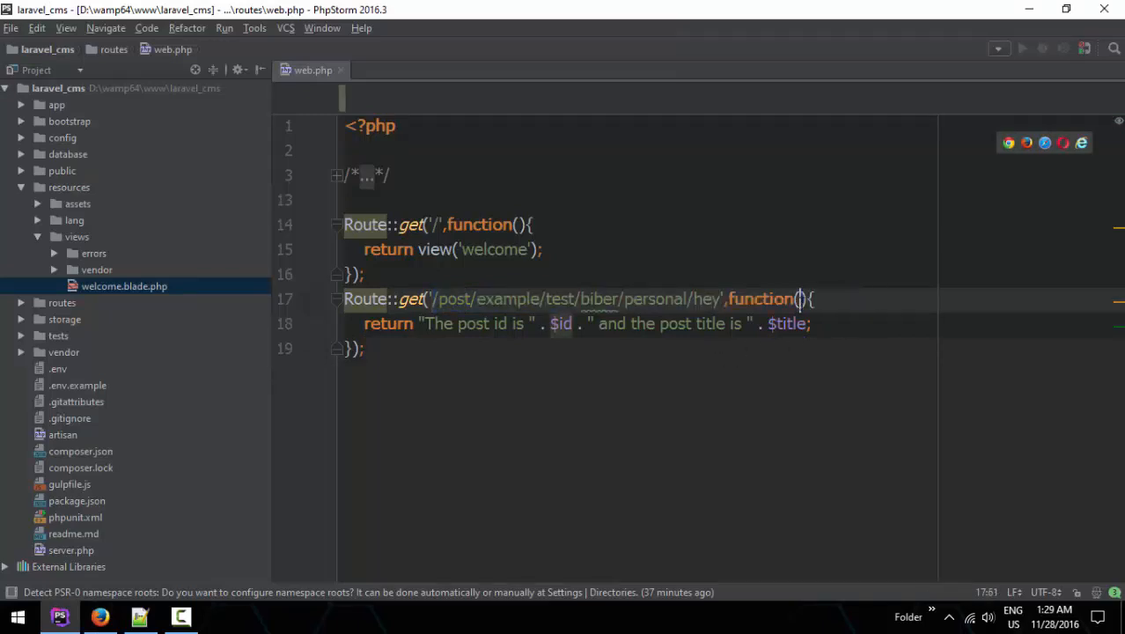
pyautogui.moveTo(528, 323); pyautogui.dragTo(810, 324)
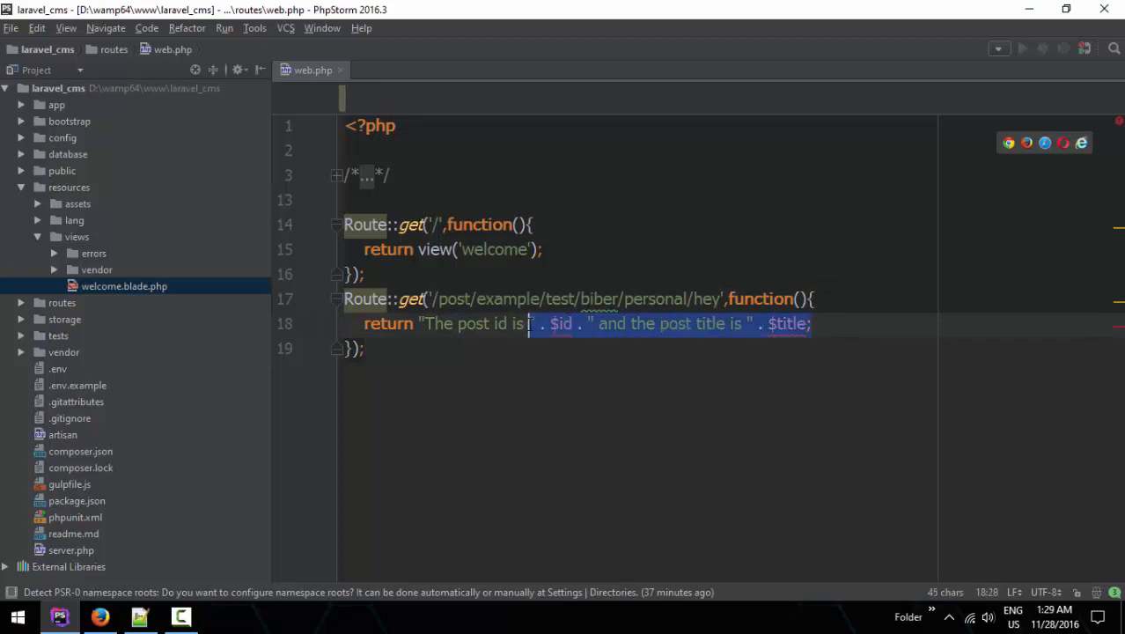
pyautogui.write('the long')
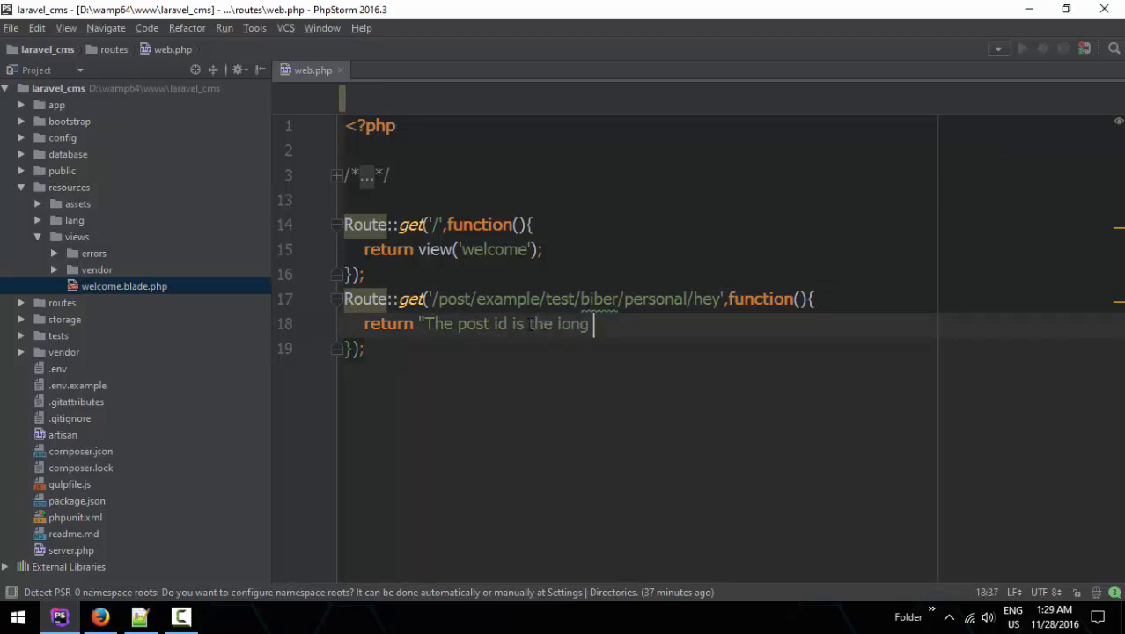
pyautogui.write('url')
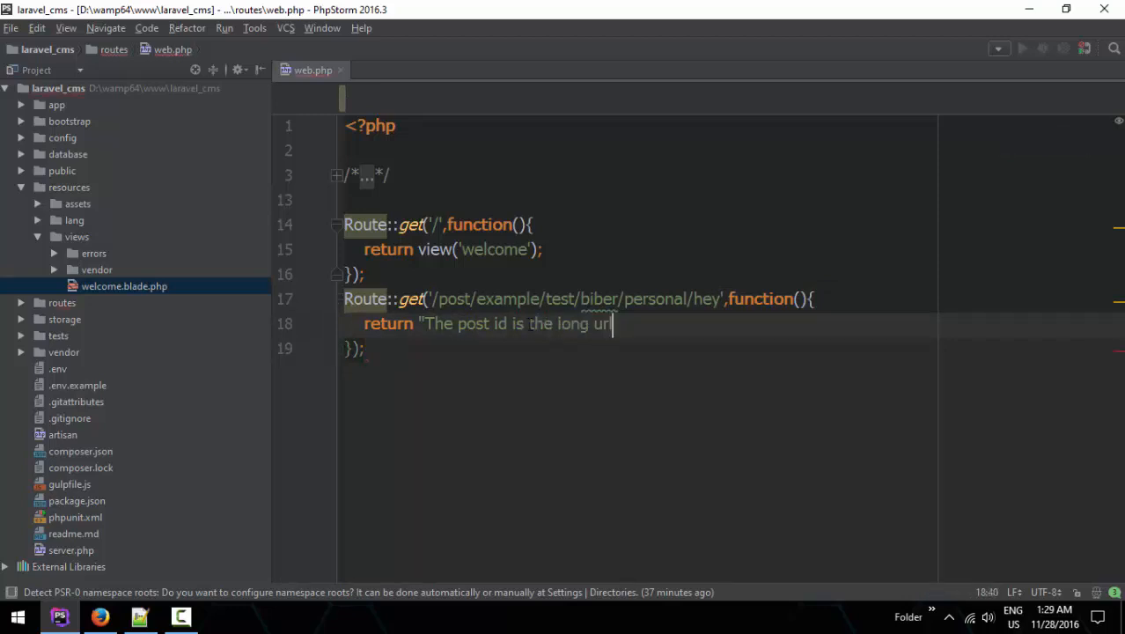
pyautogui.write('l";')
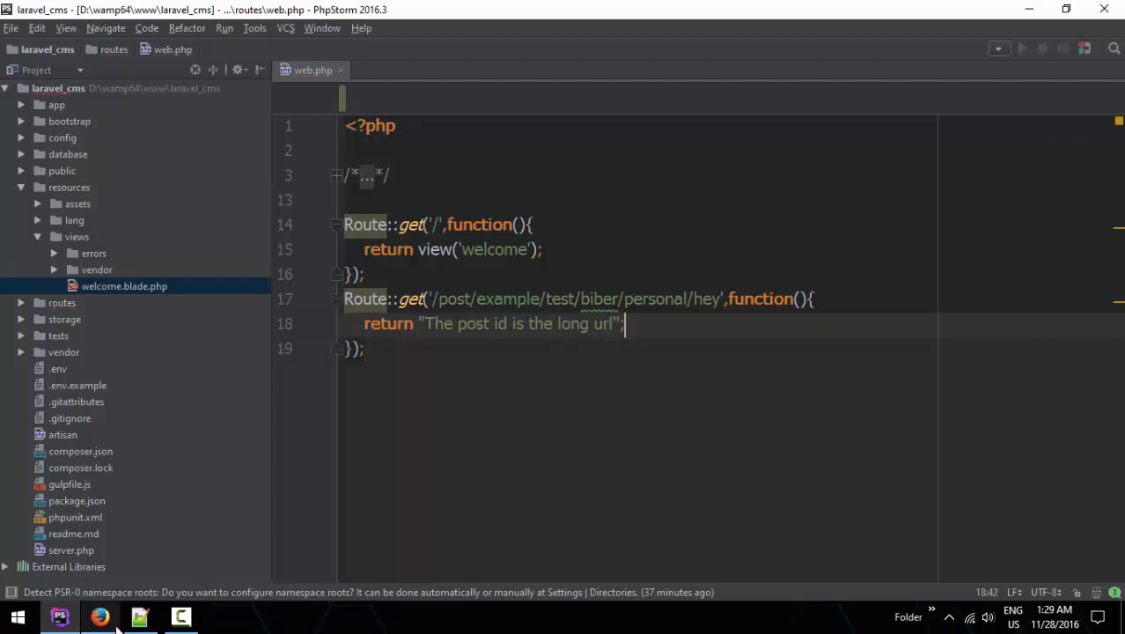
# Check the route in the browser, then move to the Notepad++ scratch file.
pyautogui.click(99, 616)
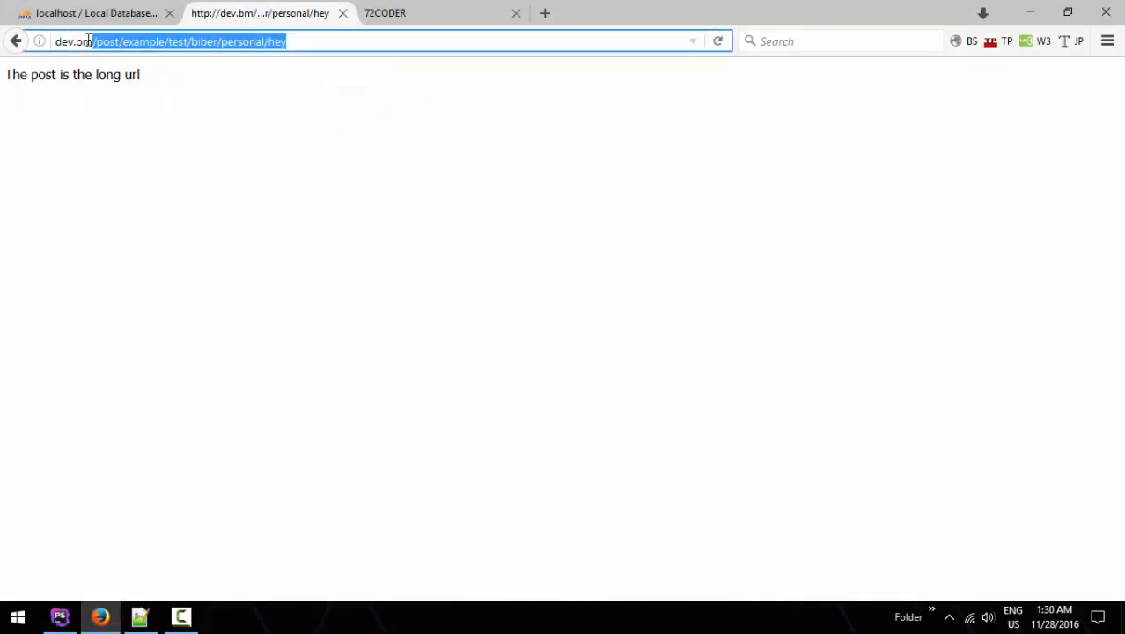
pyautogui.click(181, 616)
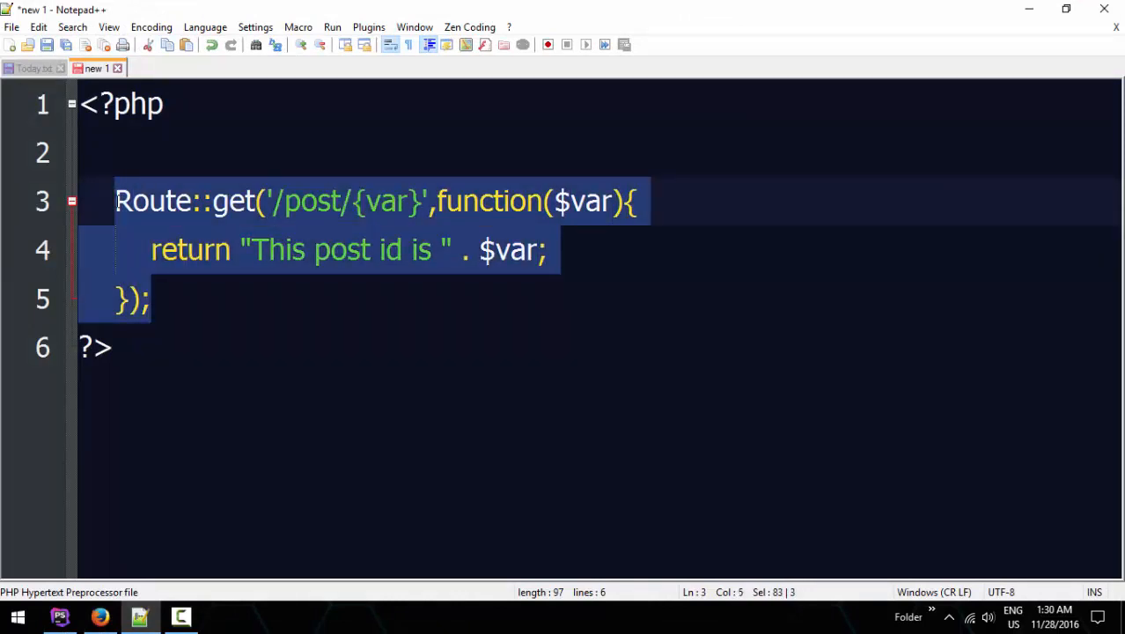
pyautogui.write('<a href=')
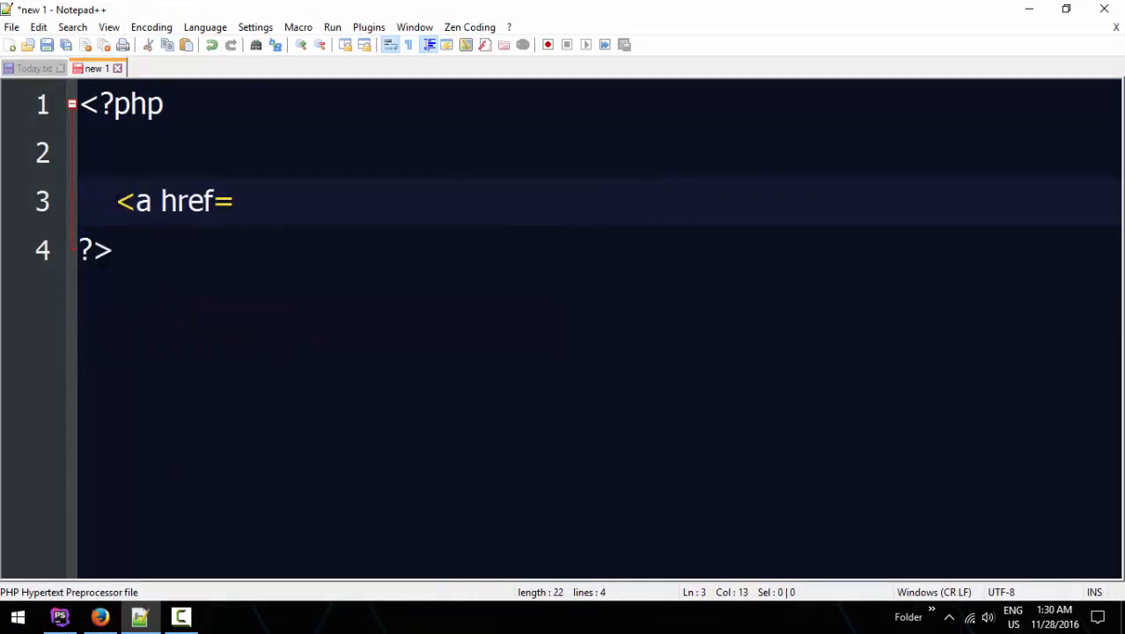
pyautogui.write('"http://dev.bm/post/example/test/biber/personal/hey"')
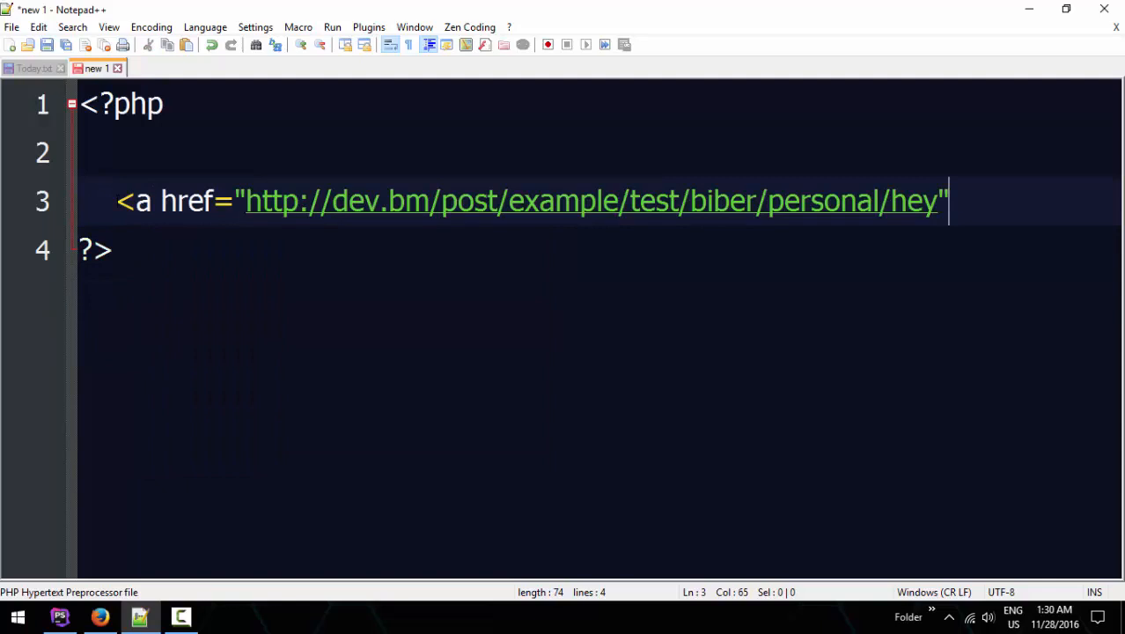
pyautogui.write('>Go')
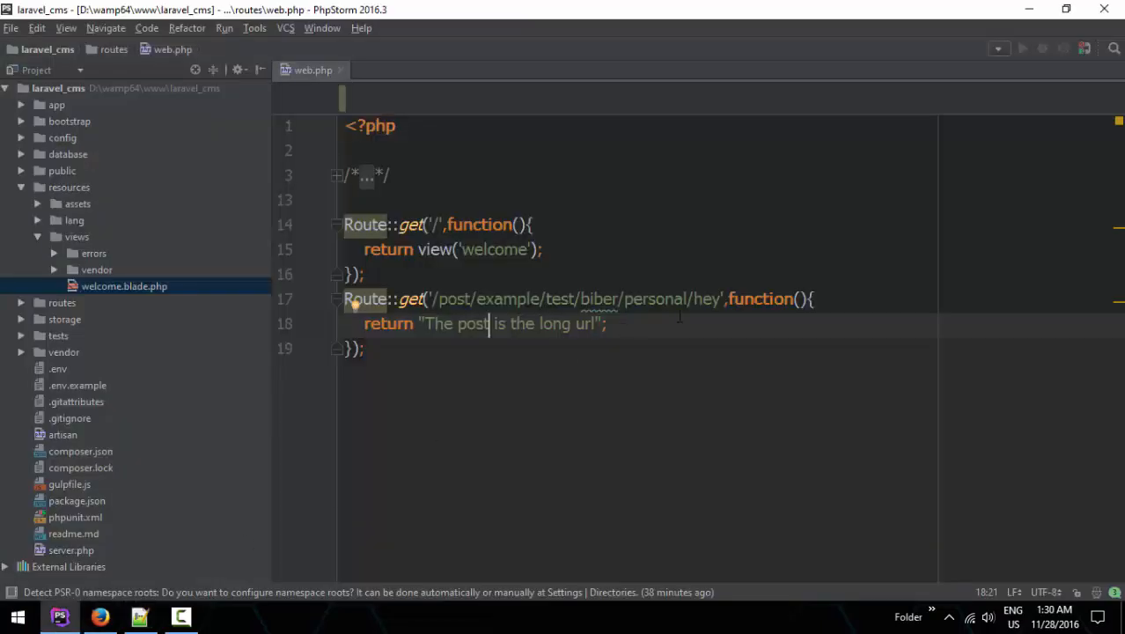
# Replace the old closure with array('as'=>'dev.home', function(){ }) as the route's second argument.
pyautogui.moveTo(479, 300); pyautogui.dragTo(720, 300)
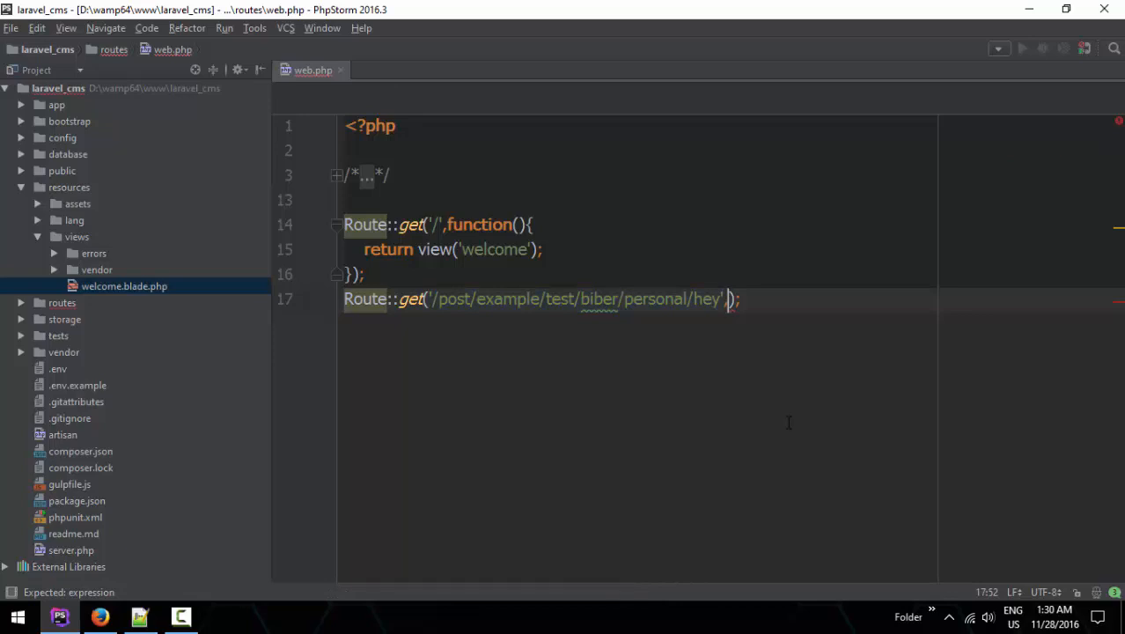
pyautogui.write("array('")
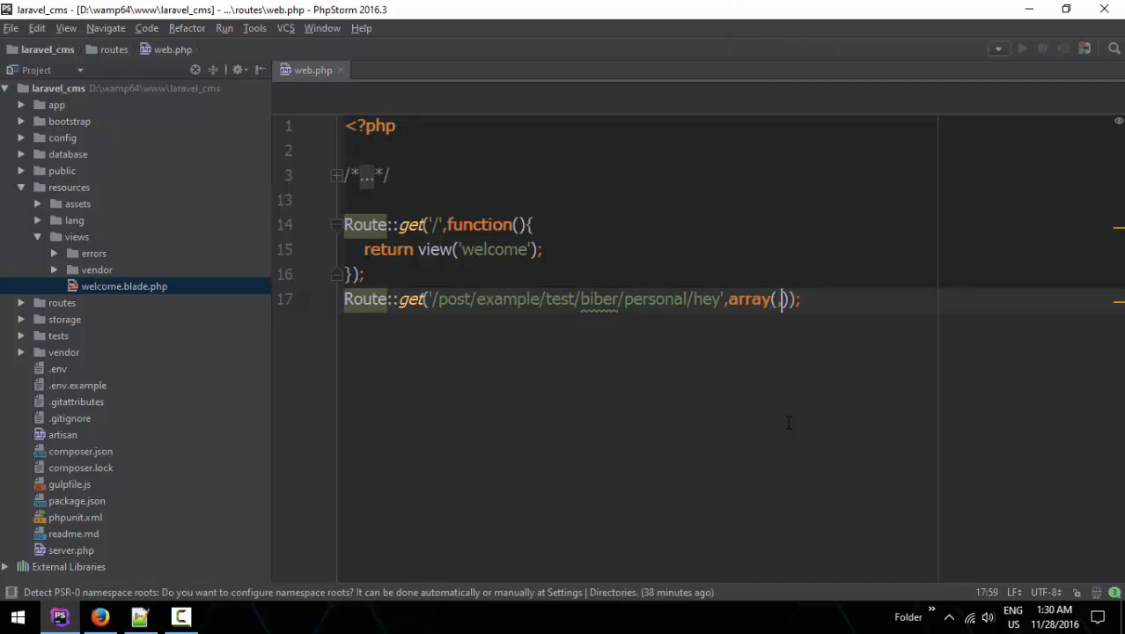
pyautogui.write(',')
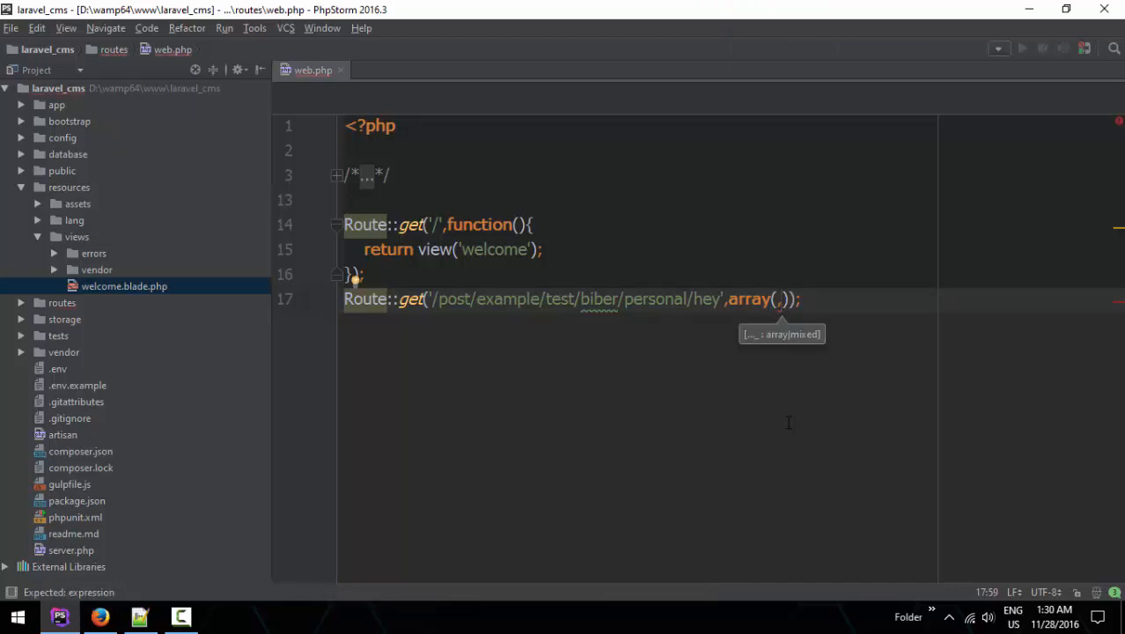
pyautogui.write('function(')
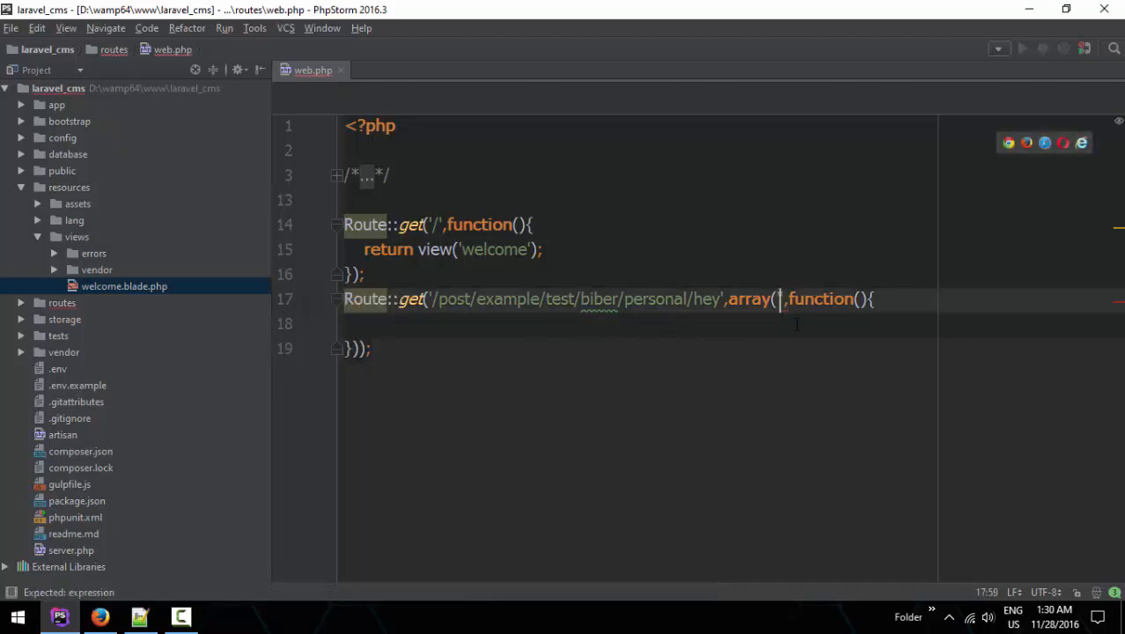
pyautogui.write("'as'=>")
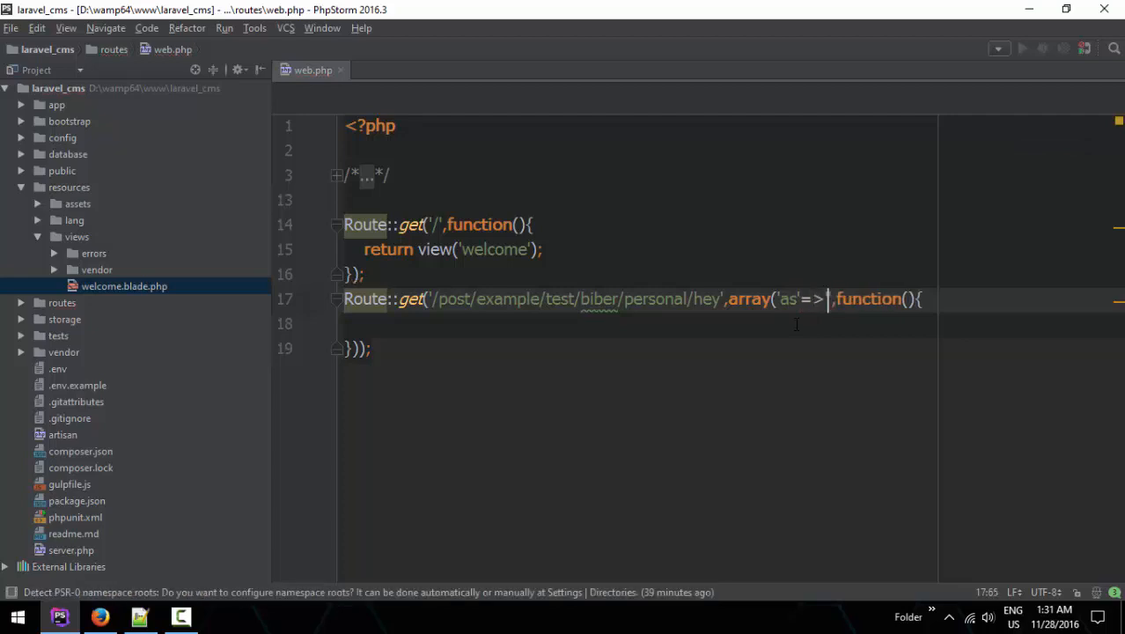
pyautogui.write("'")
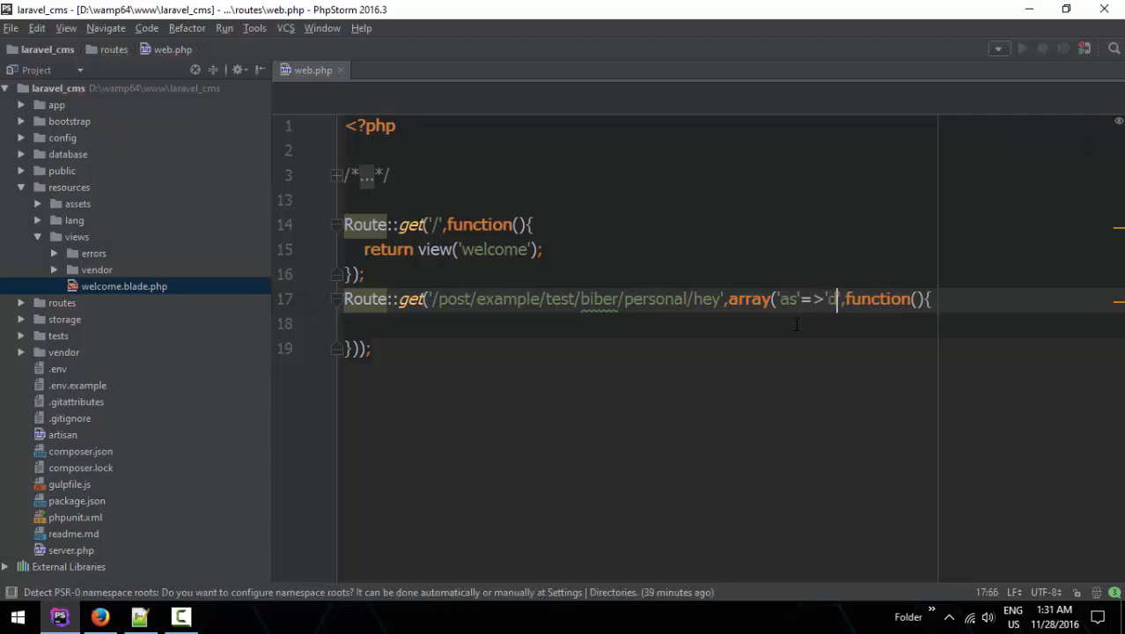
pyautogui.write('dev.biber')
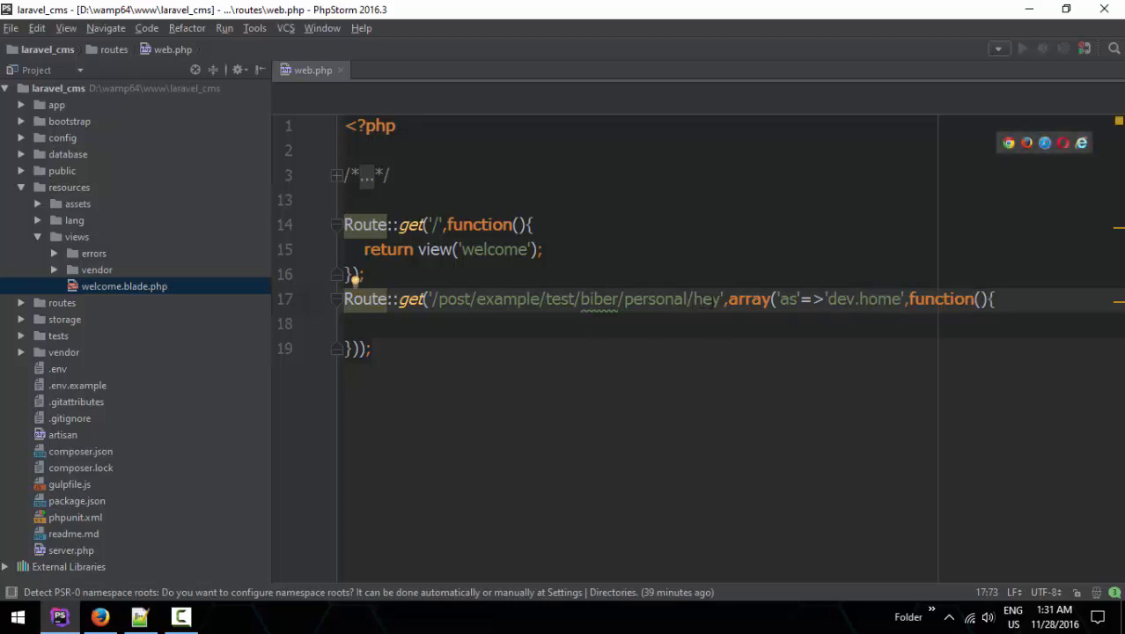
# Select the route's long URL path and place the cursor inside the empty function body.
pyautogui.moveTo(440, 299); pyautogui.dragTo(718, 299)
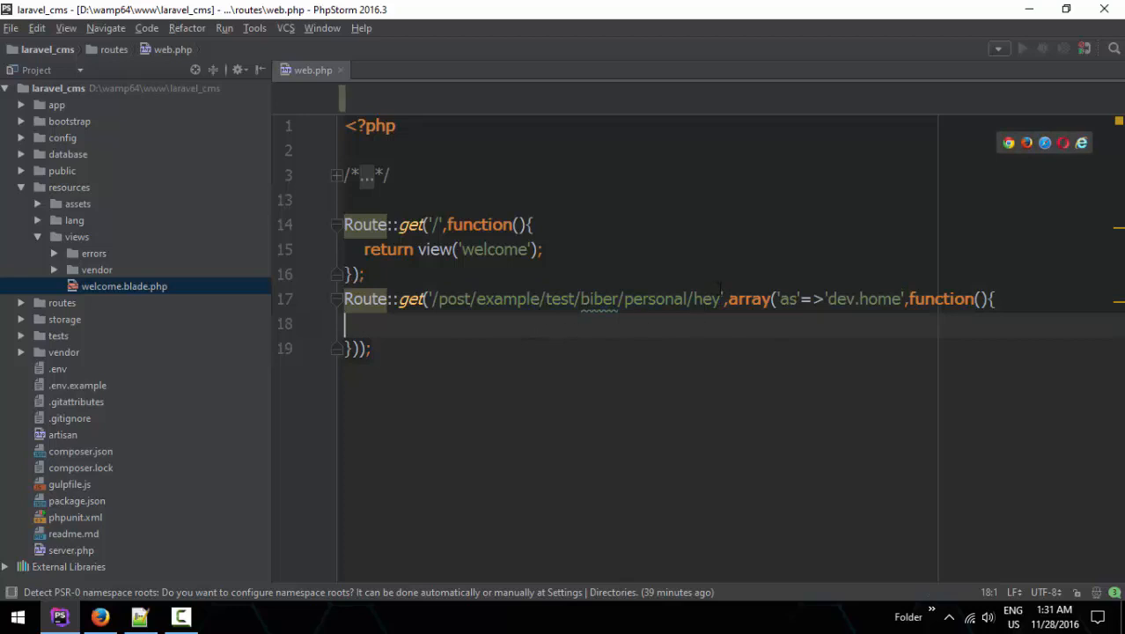
pyautogui.moveTo(438, 299); pyautogui.dragTo(718, 299)
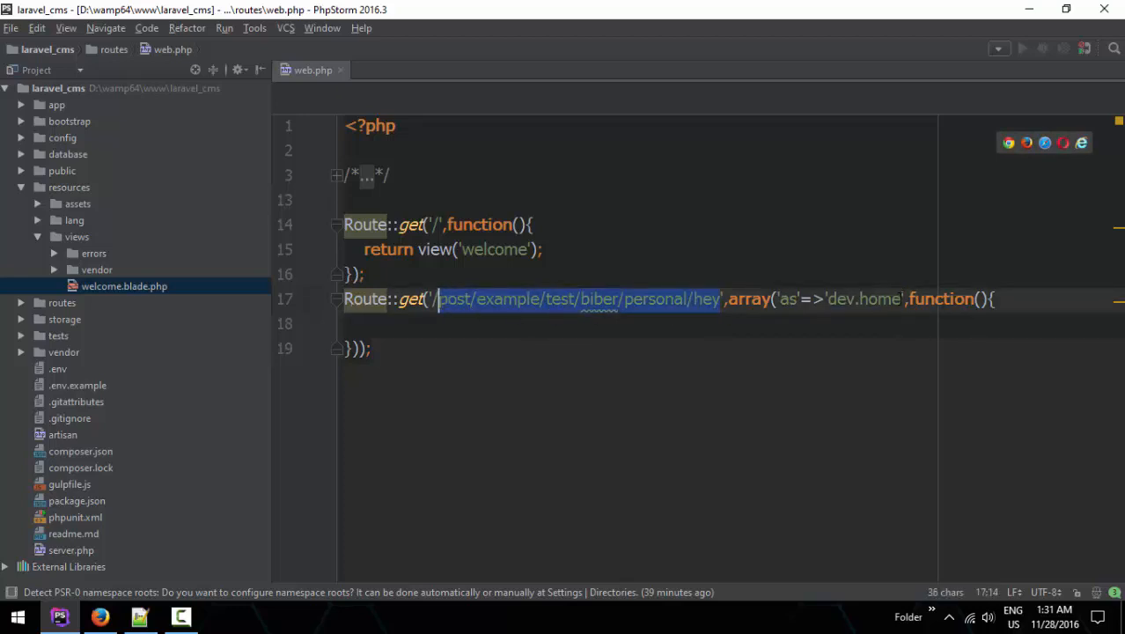
pyautogui.click(859, 299)
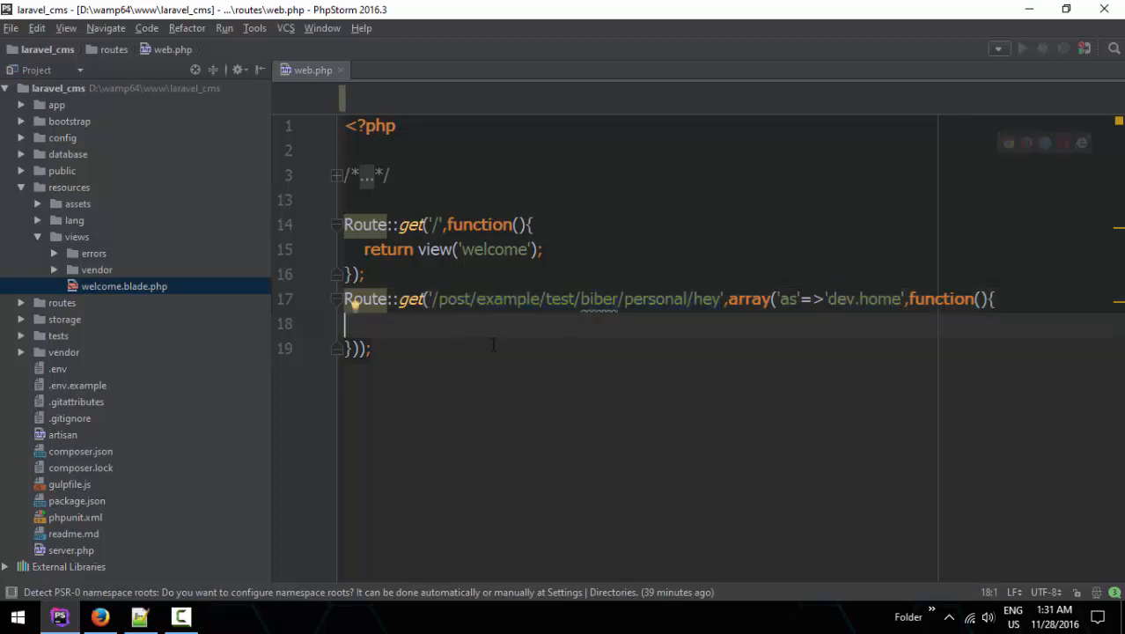
# Make the closure set $url = route('dev.home') and return "The url is ". $url.
pyautogui.write('$url =')
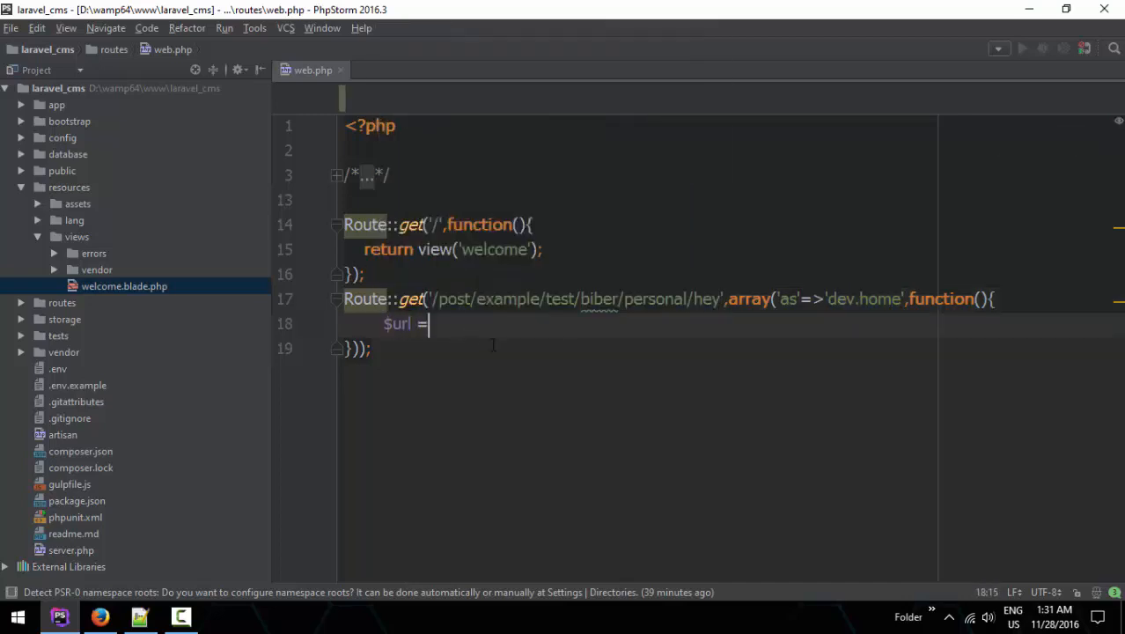
pyautogui.write('route')
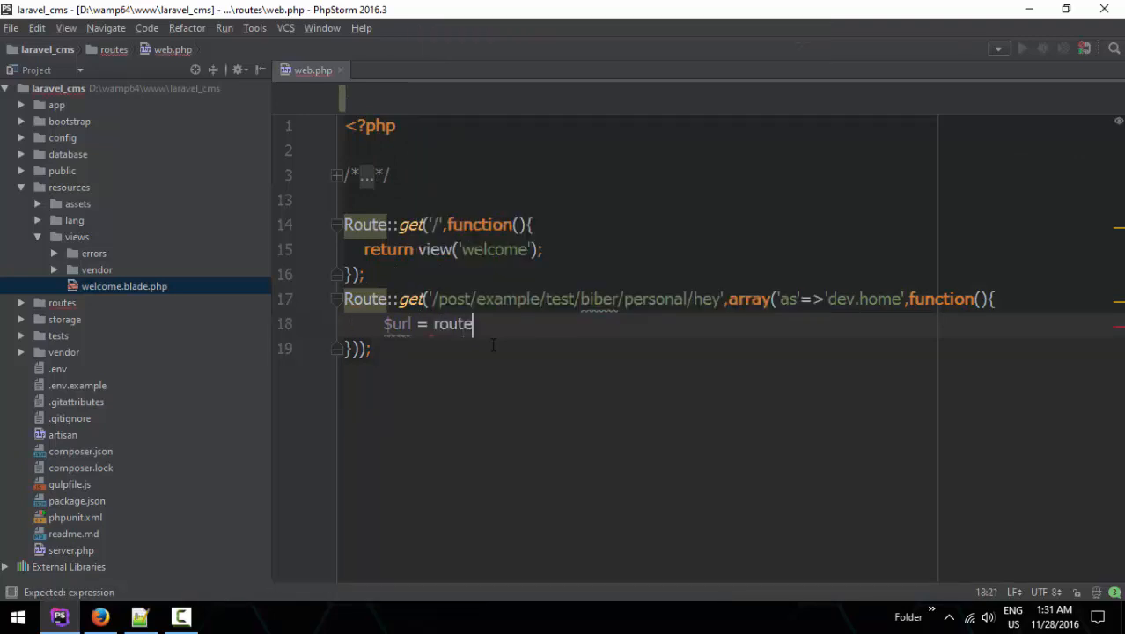
pyautogui.write('();')
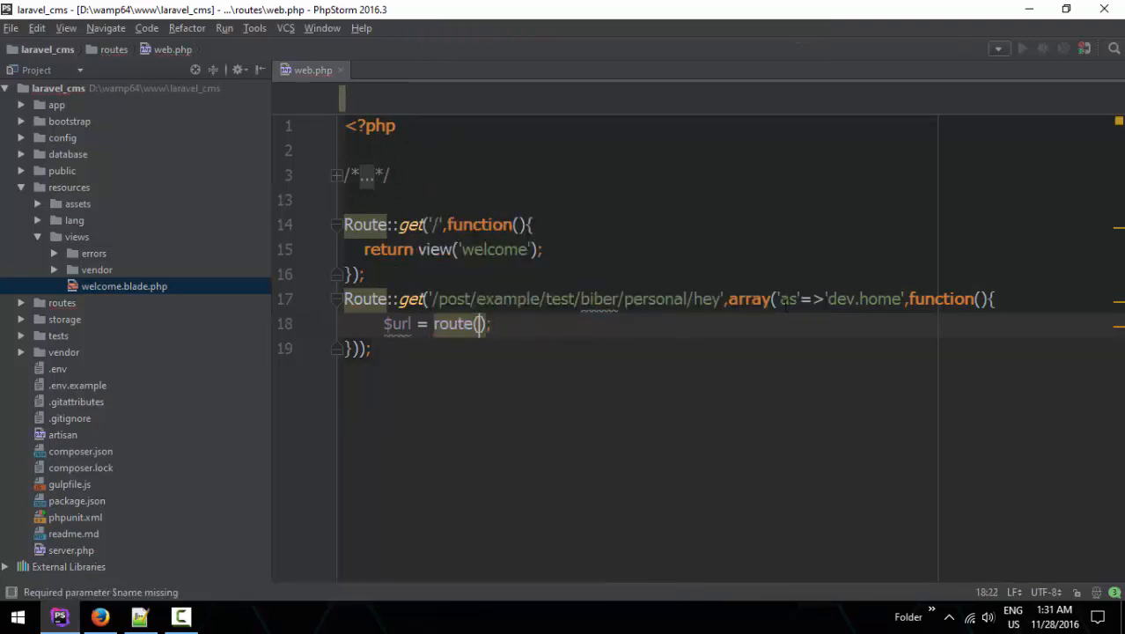
pyautogui.doubleClick(864, 300)
pyautogui.write("'dev.home")
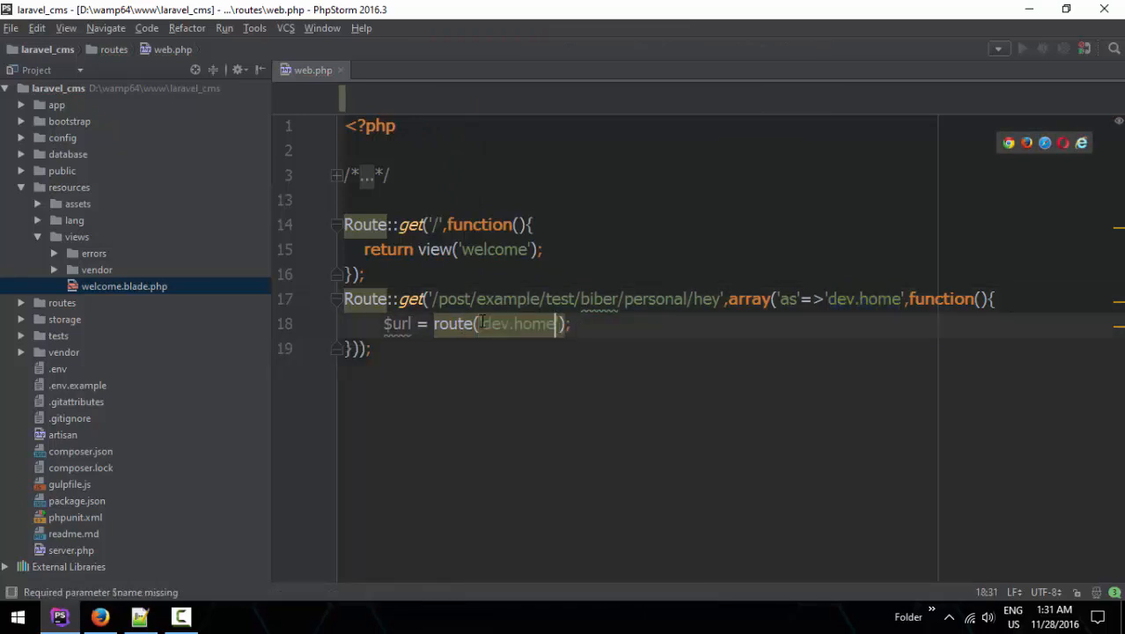
pyautogui.write('return "th')
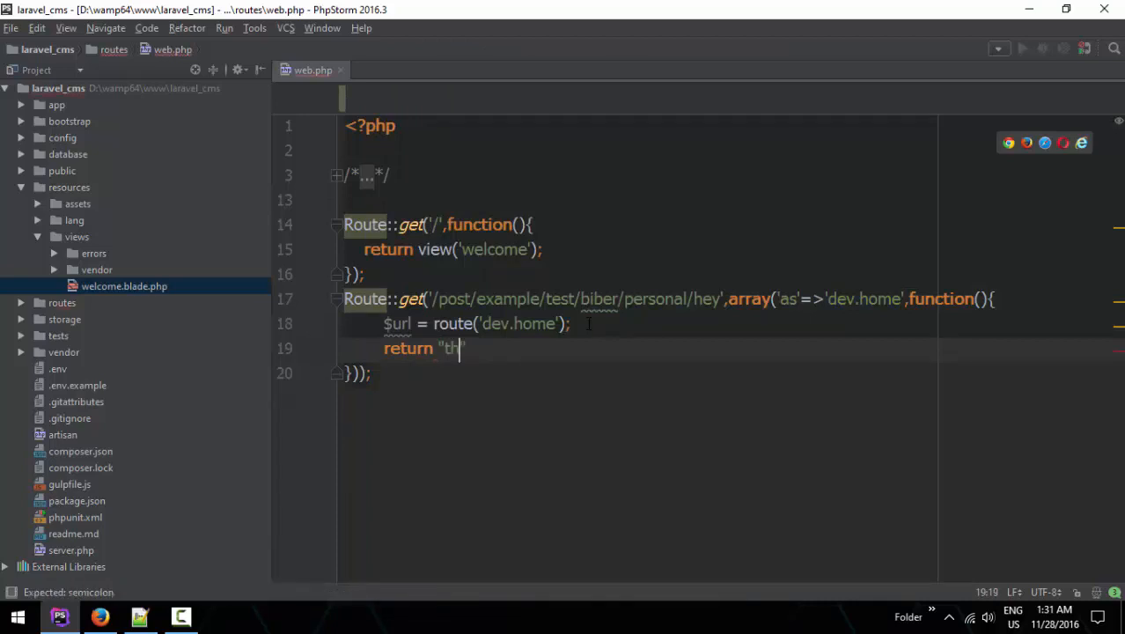
pyautogui.write('The url is')
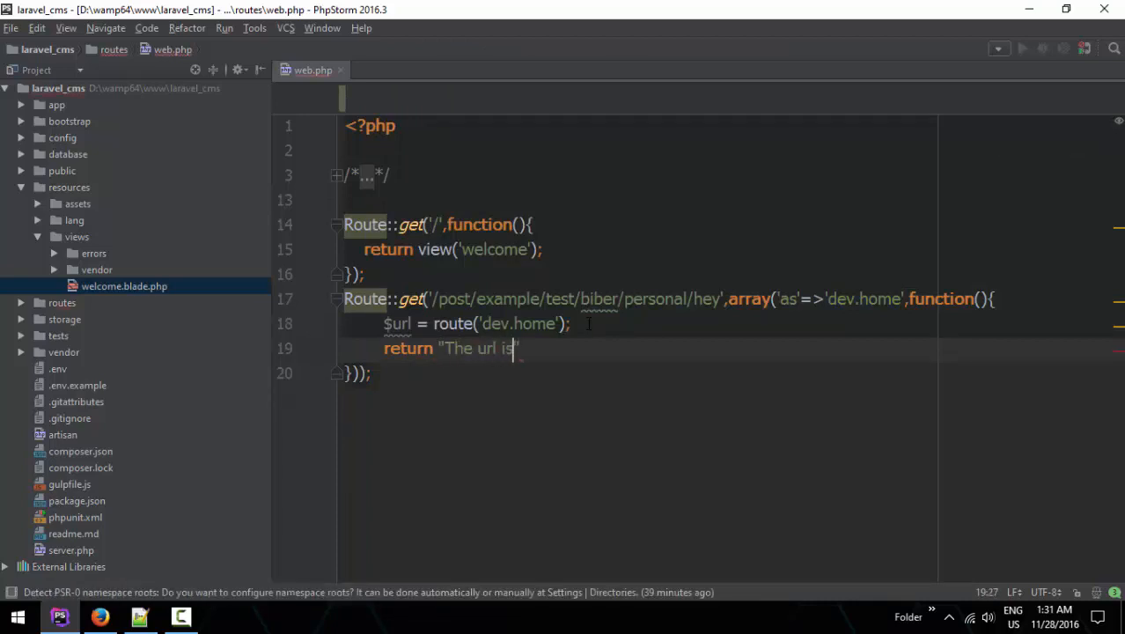
pyautogui.write('. $url;')
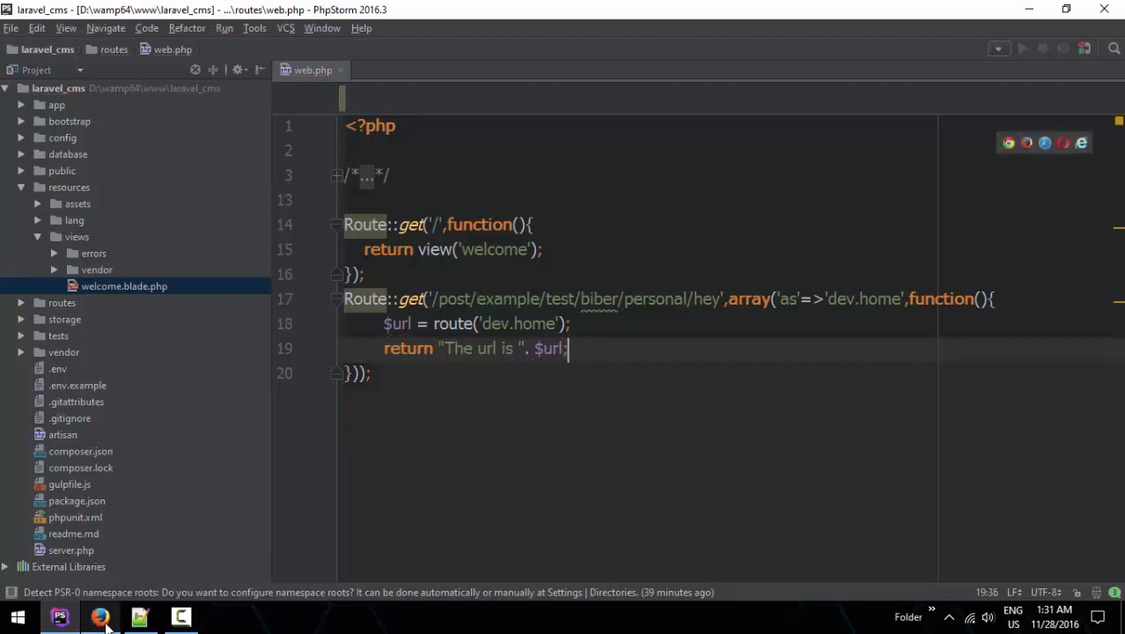
# Check the page in the browser, then select the dev.home name passed to route.
pyautogui.click(100, 616)
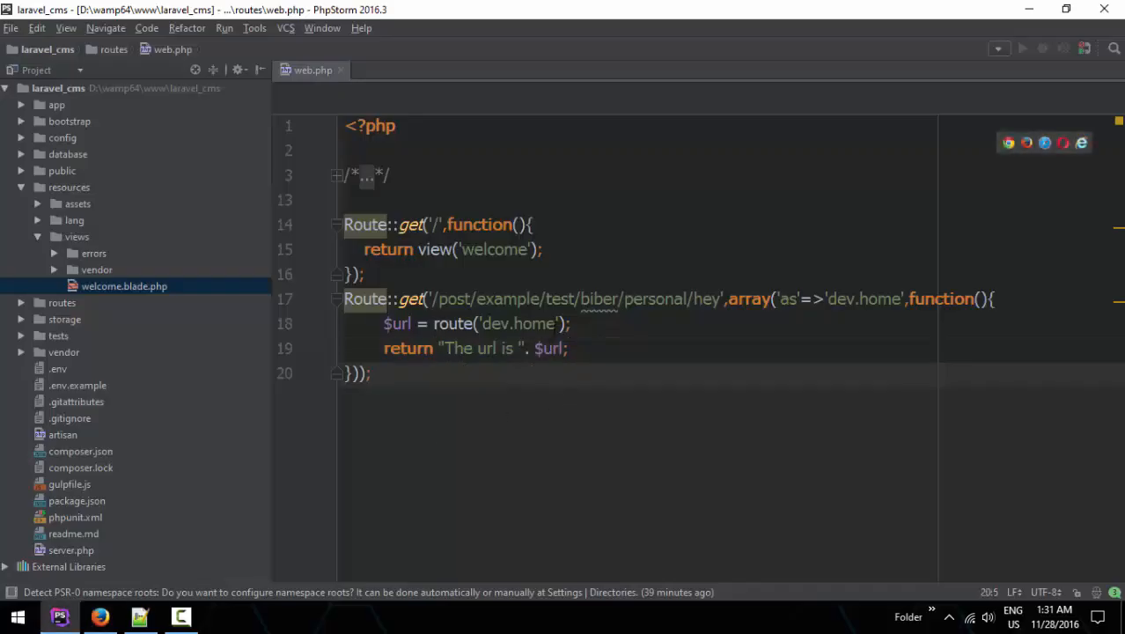
pyautogui.doubleClick(517, 324)
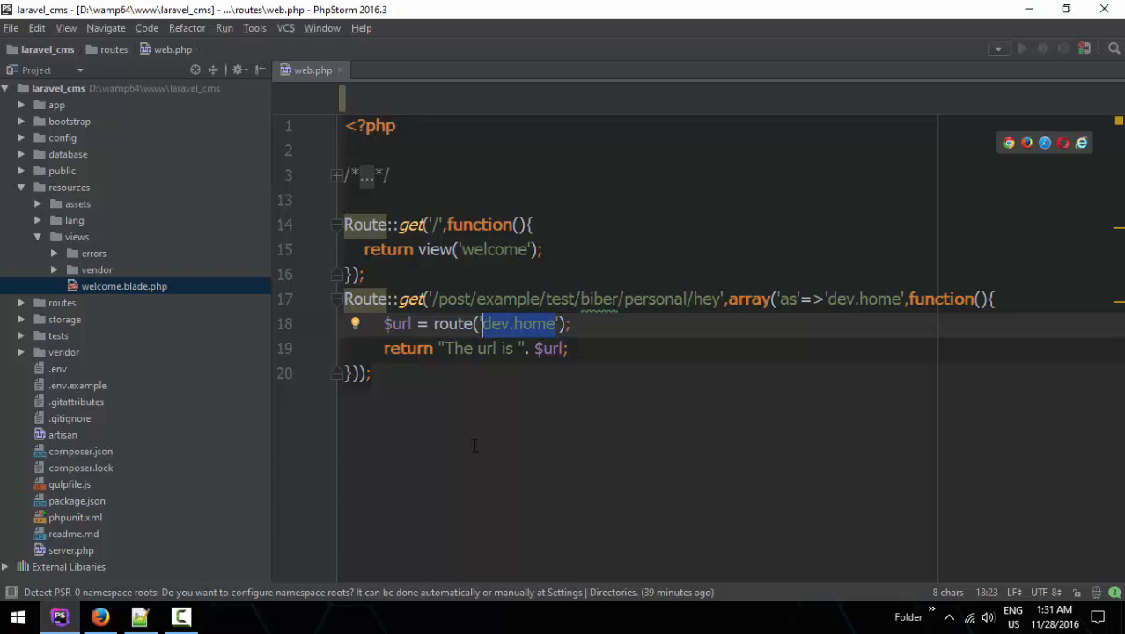
pyautogui.moveTo(442, 370)
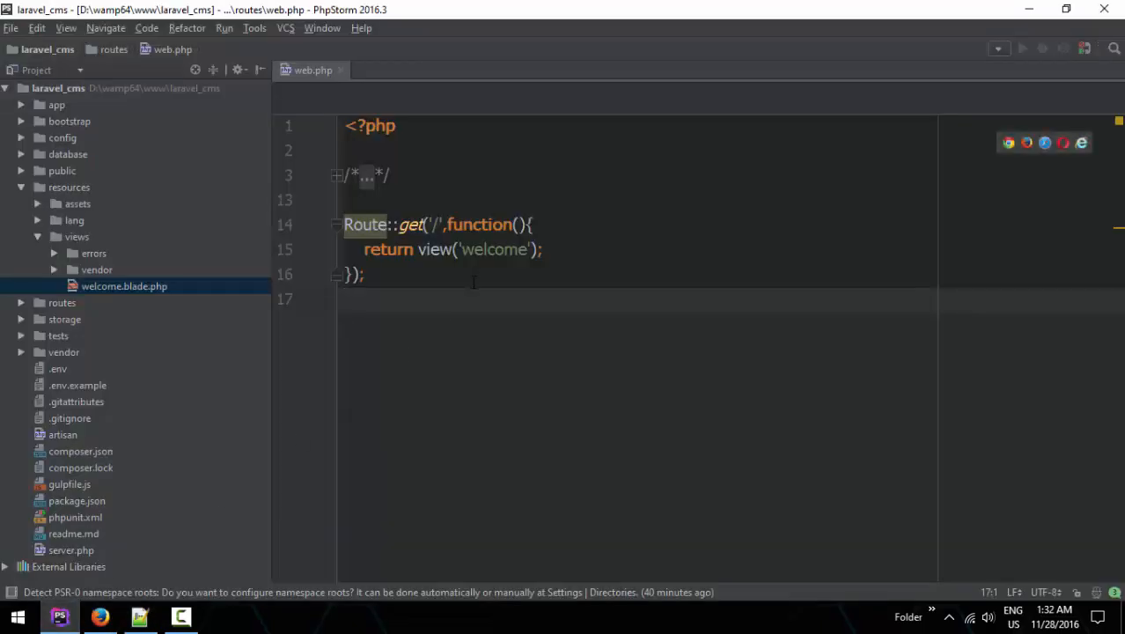
# Write the anchor <a href="/post/example/test/biber/personal/hey">Go there</a>.
pyautogui.write('<a href="/post/example/test/biber/personal/hey"')
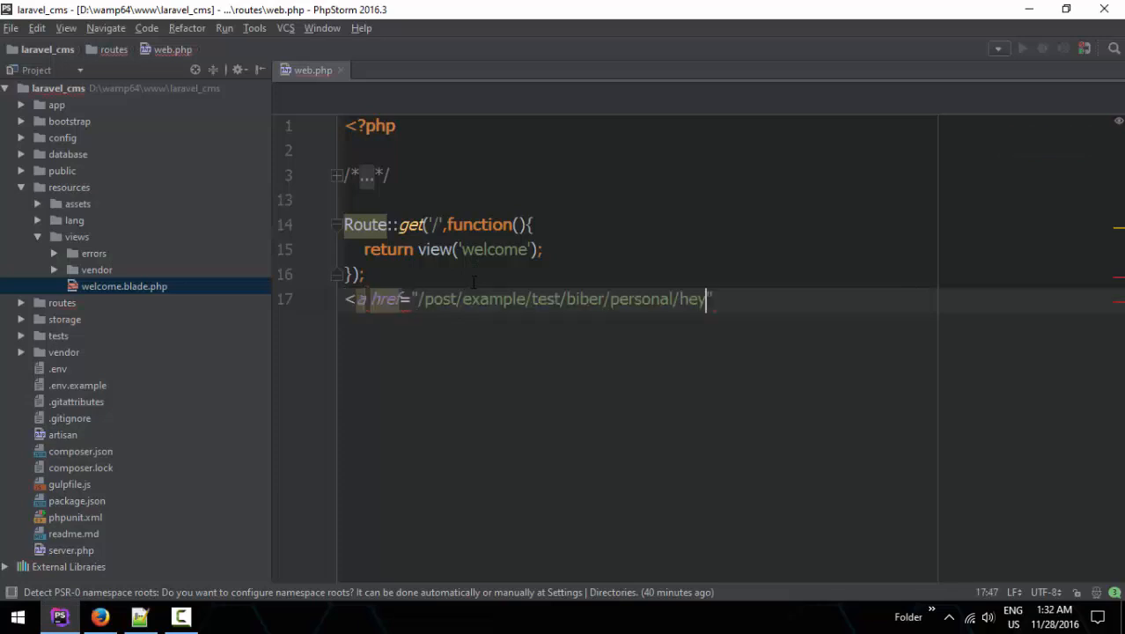
pyautogui.write('">Go')
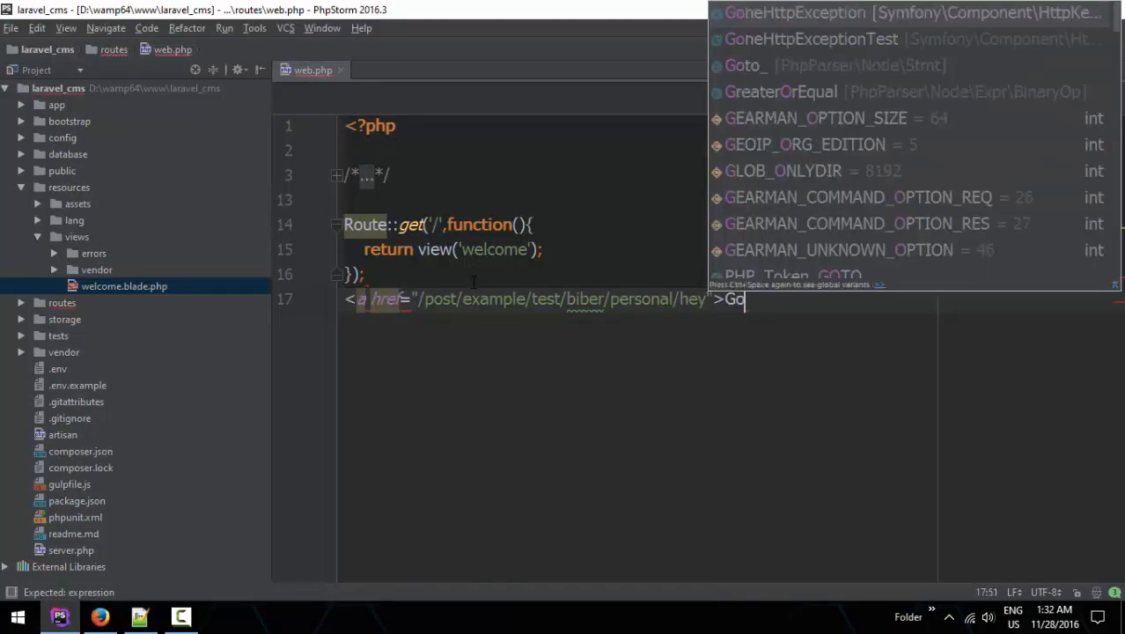
pyautogui.write('there</a>')
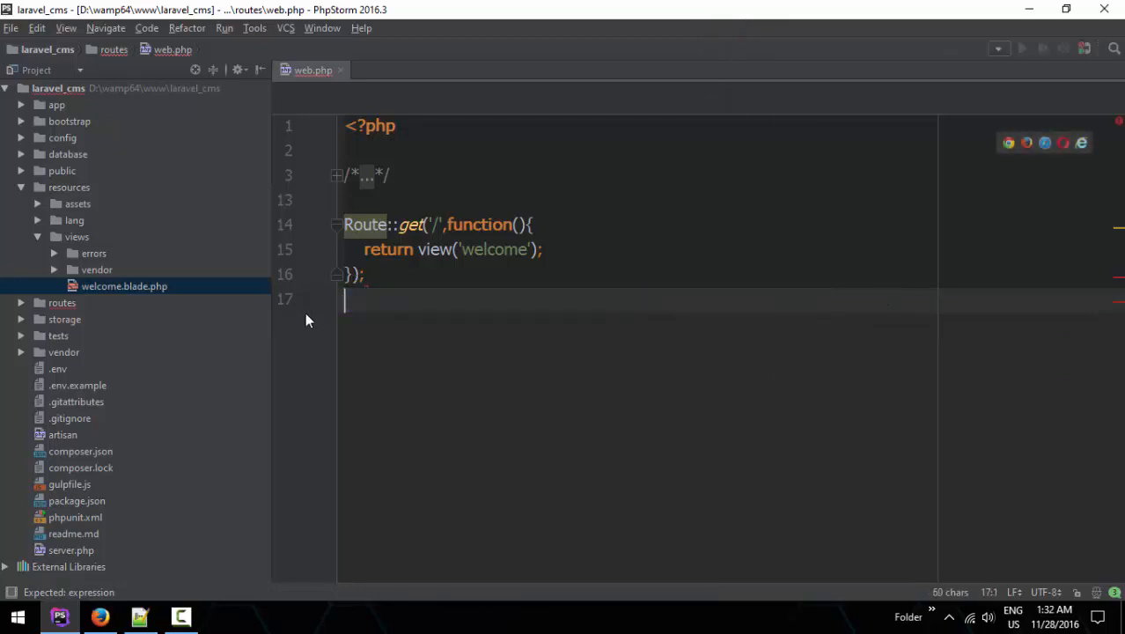
# Rewrite Route::get('/post/example/test/biber/personal/hey', array('as'=>'dev.home', function(){ with an empty body.
pyautogui.write("Route::get('');")
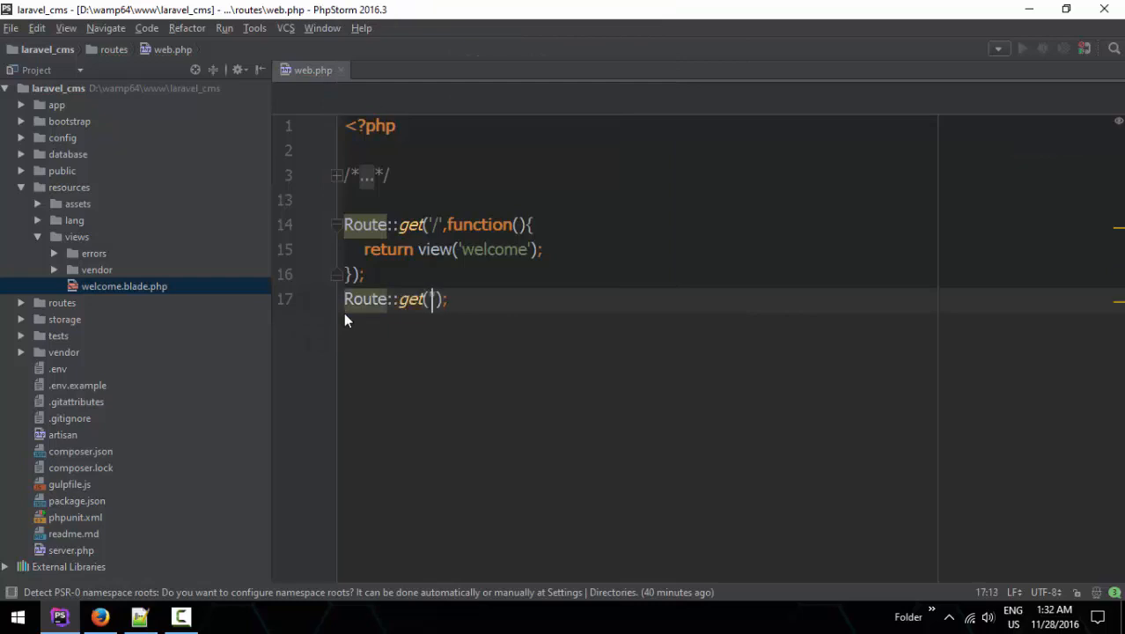
pyautogui.write('/post/example/test/biber/personal/hey')
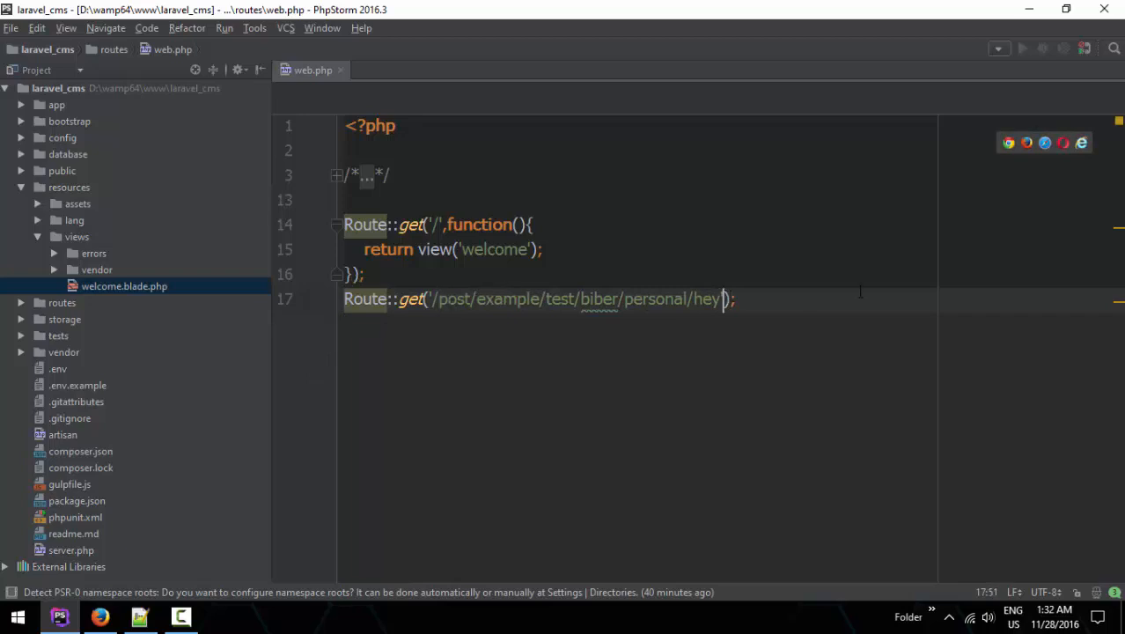
pyautogui.write(',array(')
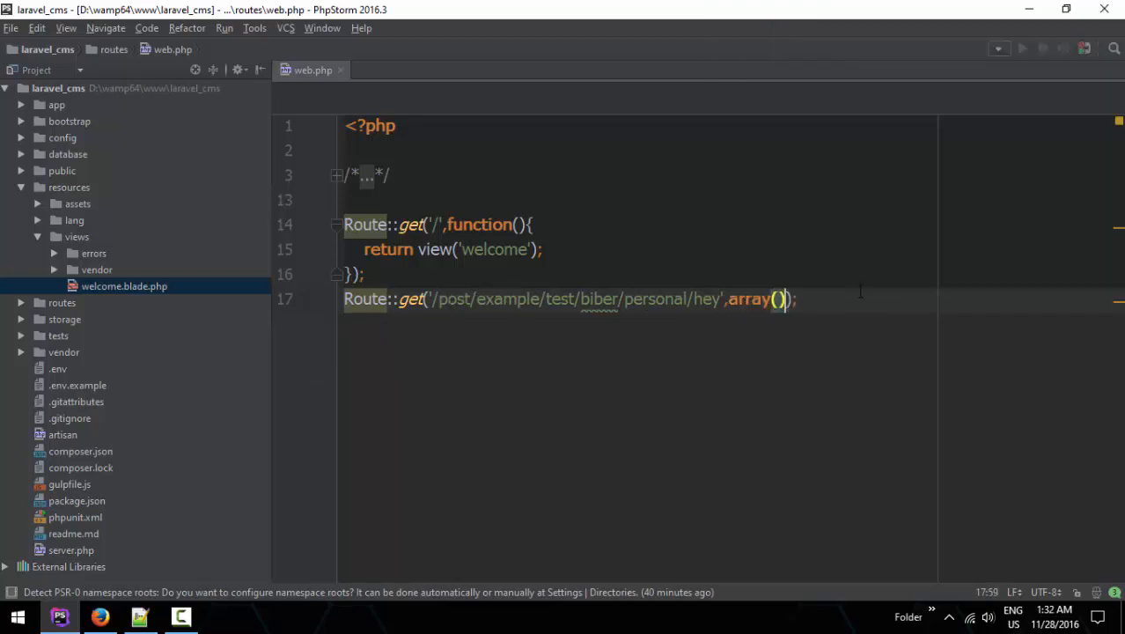
pyautogui.write("as'")
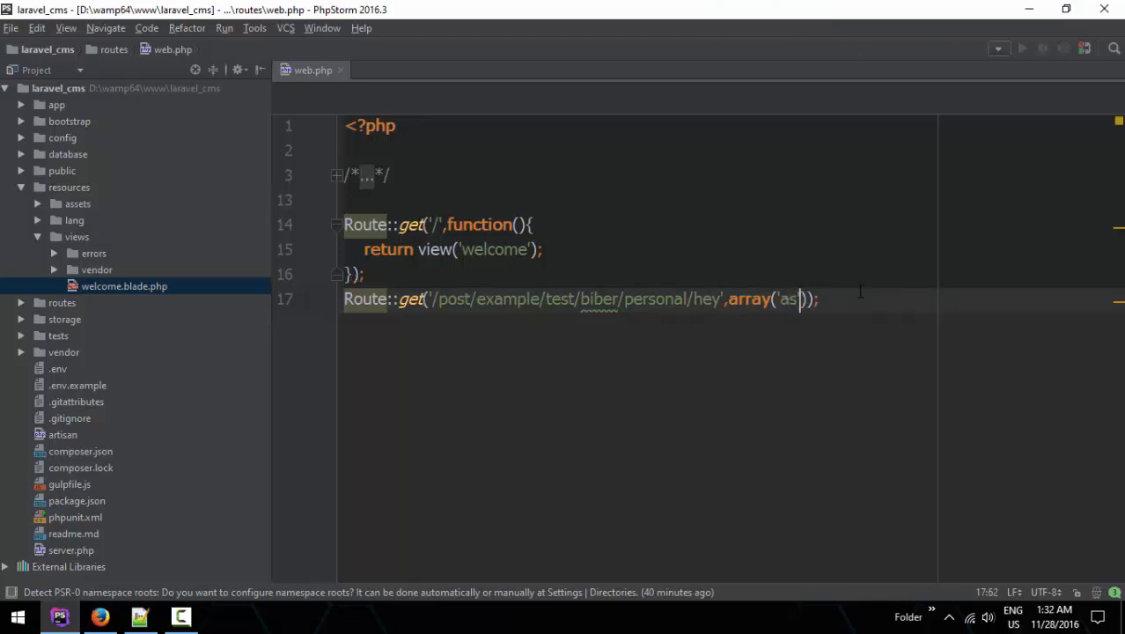
pyautogui.write("=>'dev.hom")
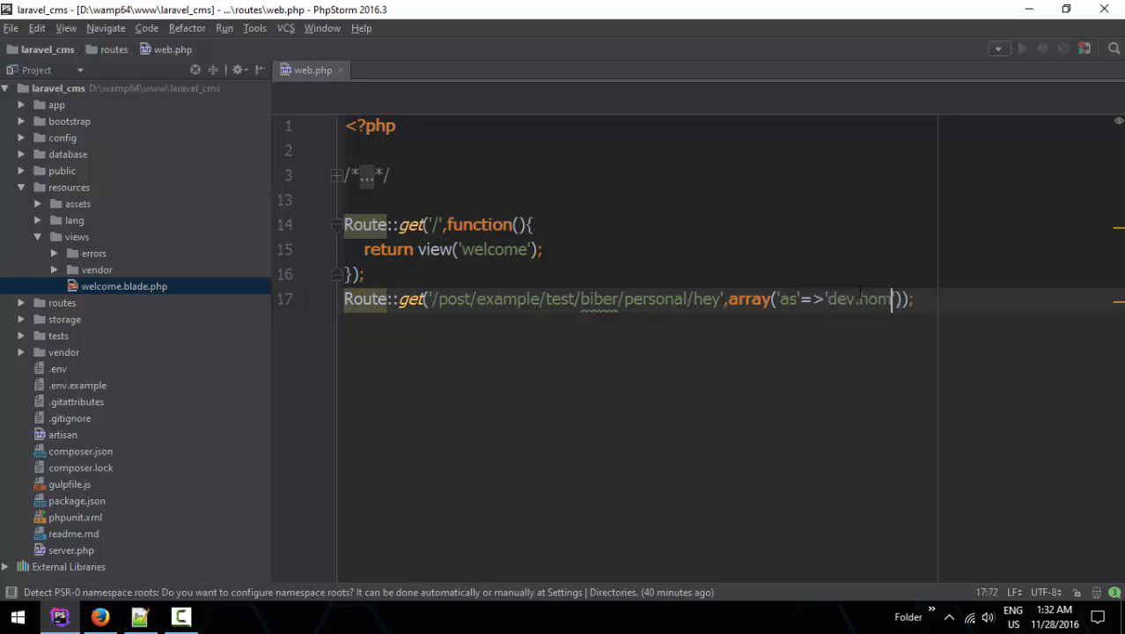
pyautogui.write('e')
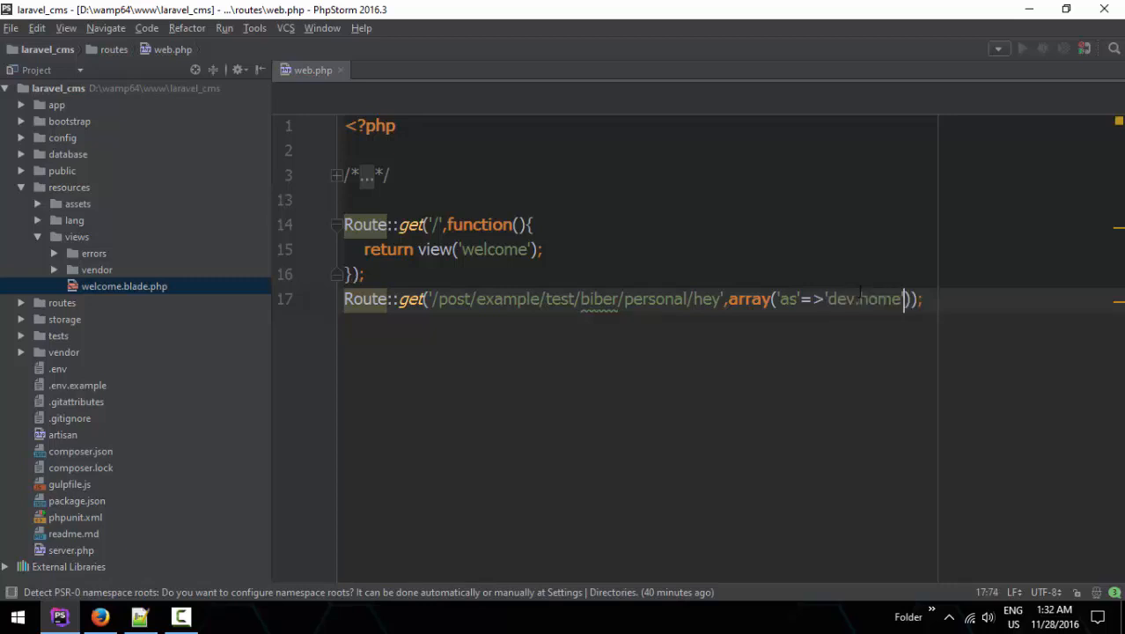
pyautogui.write(',function()')
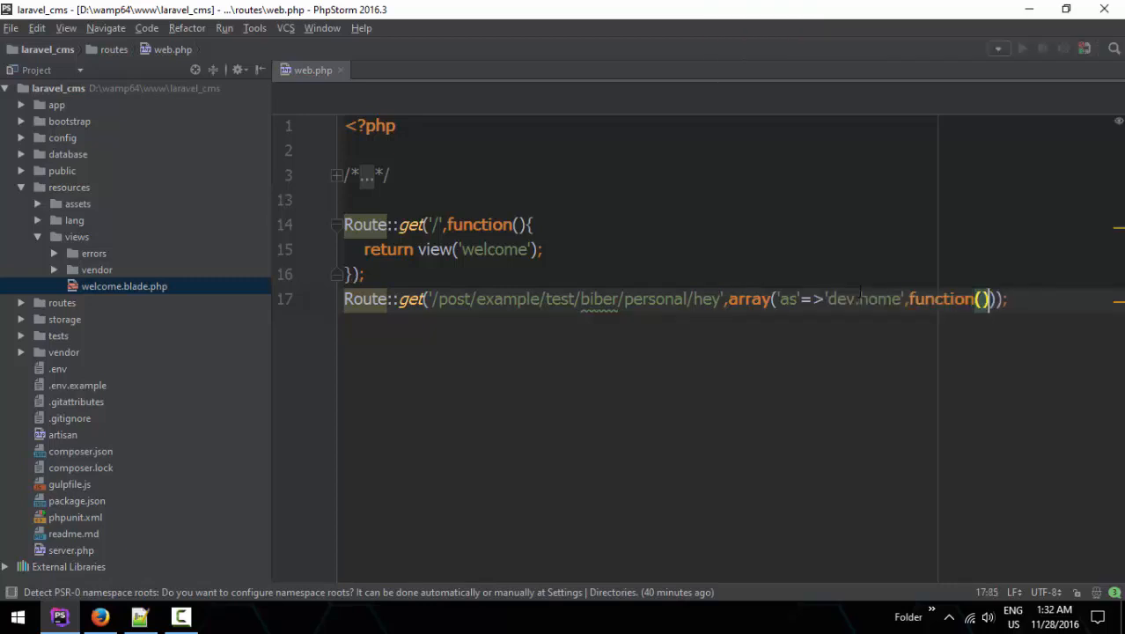
pyautogui.write('{')
pyautogui.press('Enter')
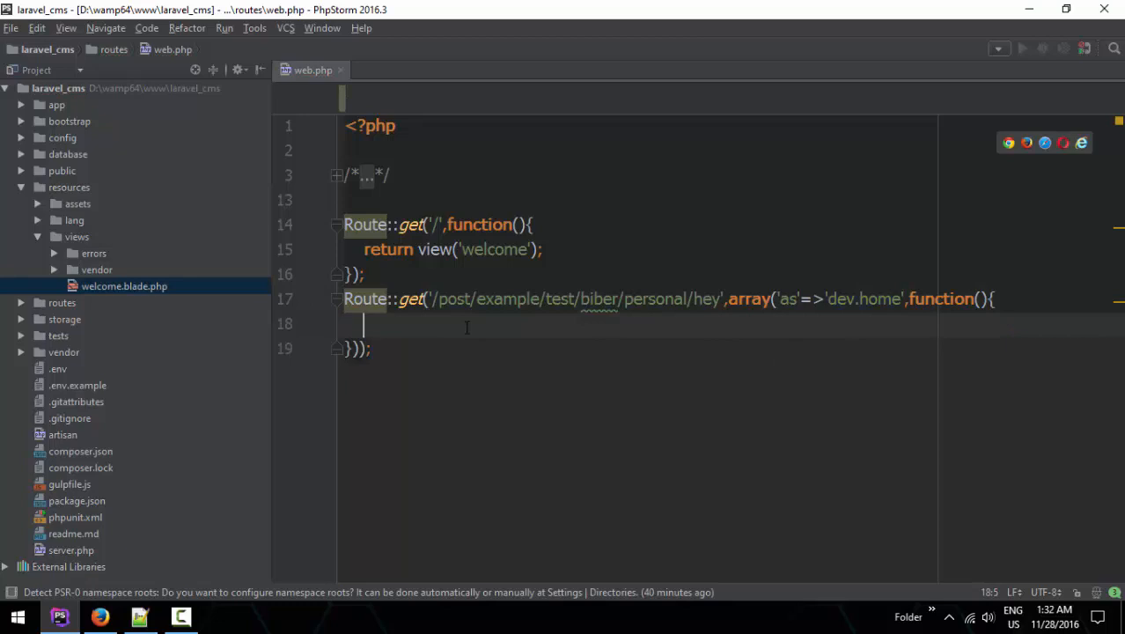
# Inside the closure set $url = route('dev.hom') and return "The url is ". $url.
pyautogui.write('$u')
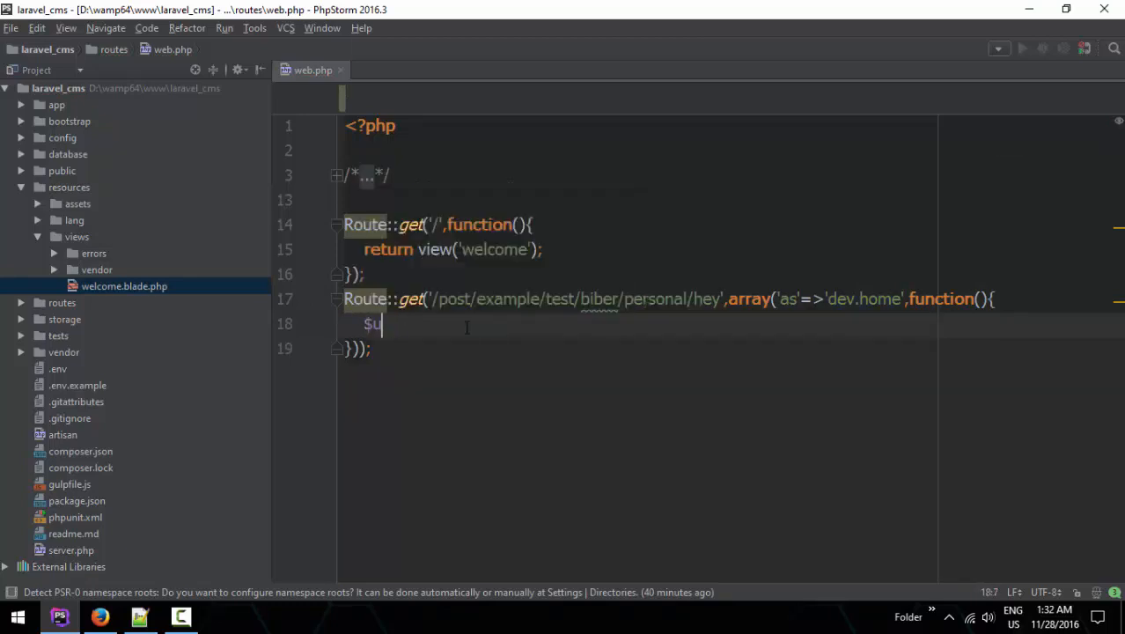
pyautogui.write('rl = rotue')
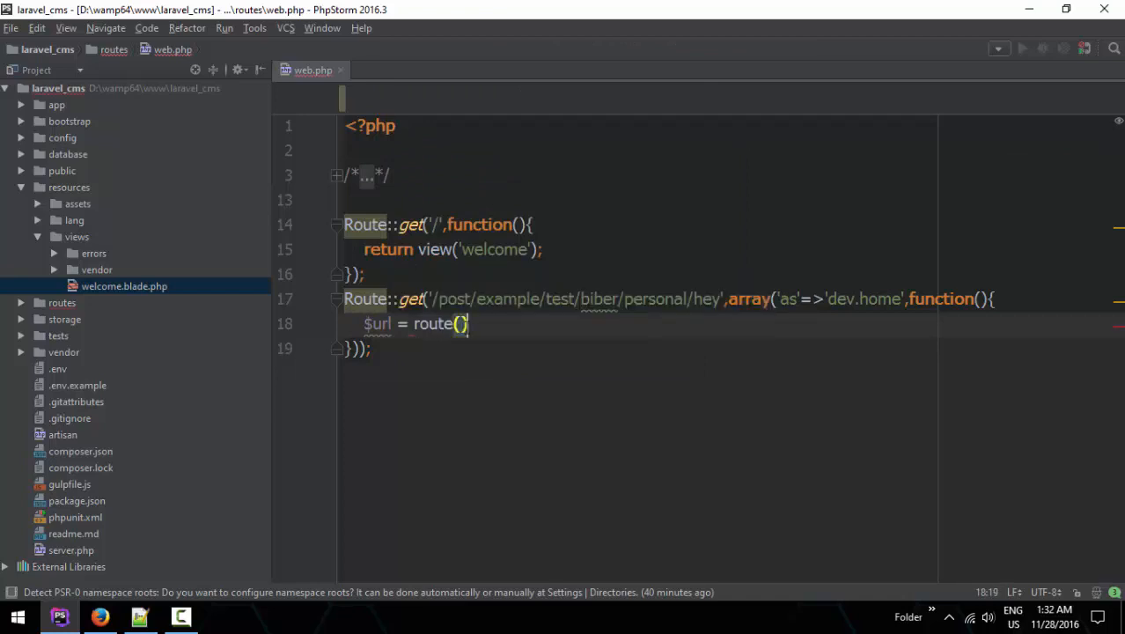
pyautogui.write("'")
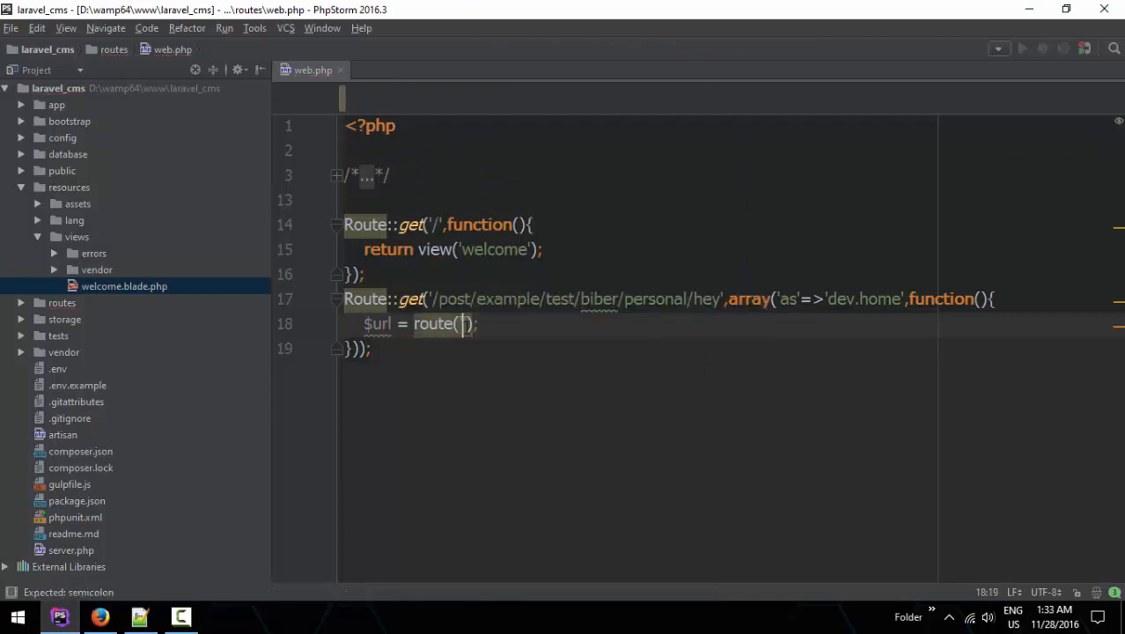
pyautogui.write("'dev.hom")
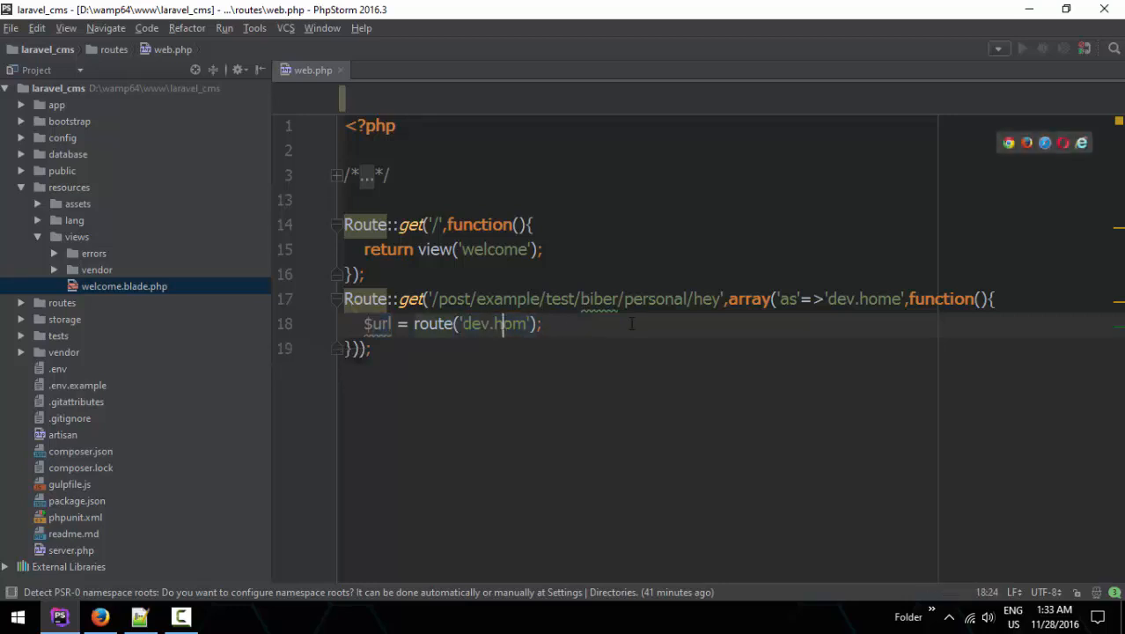
pyautogui.moveTo(433, 299); pyautogui.dragTo(718, 300)
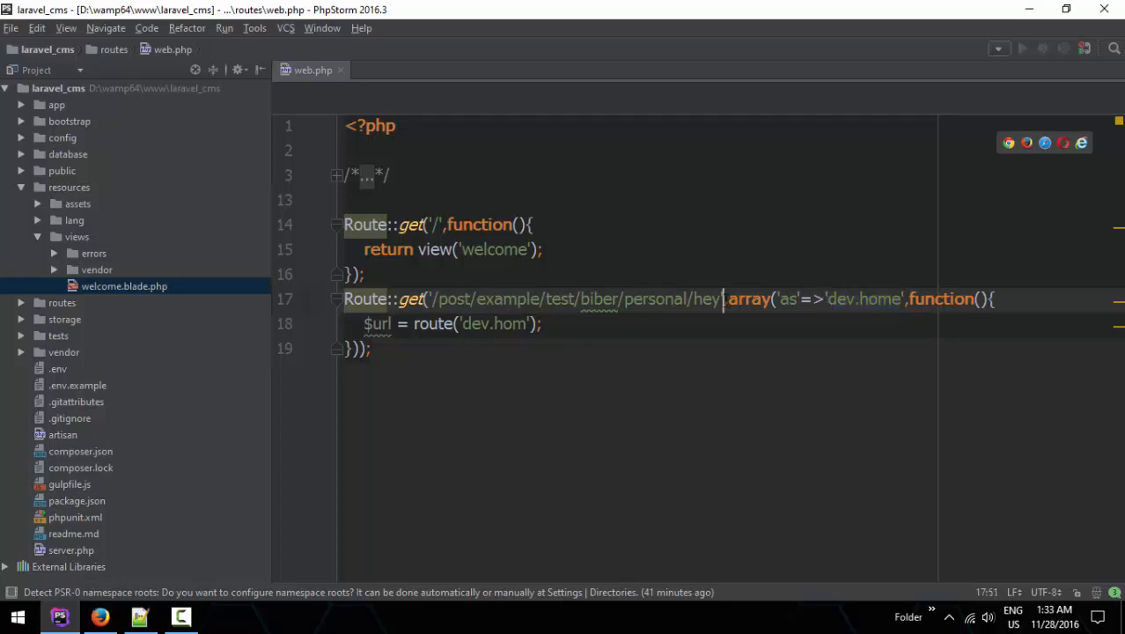
pyautogui.doubleClick(377, 323)
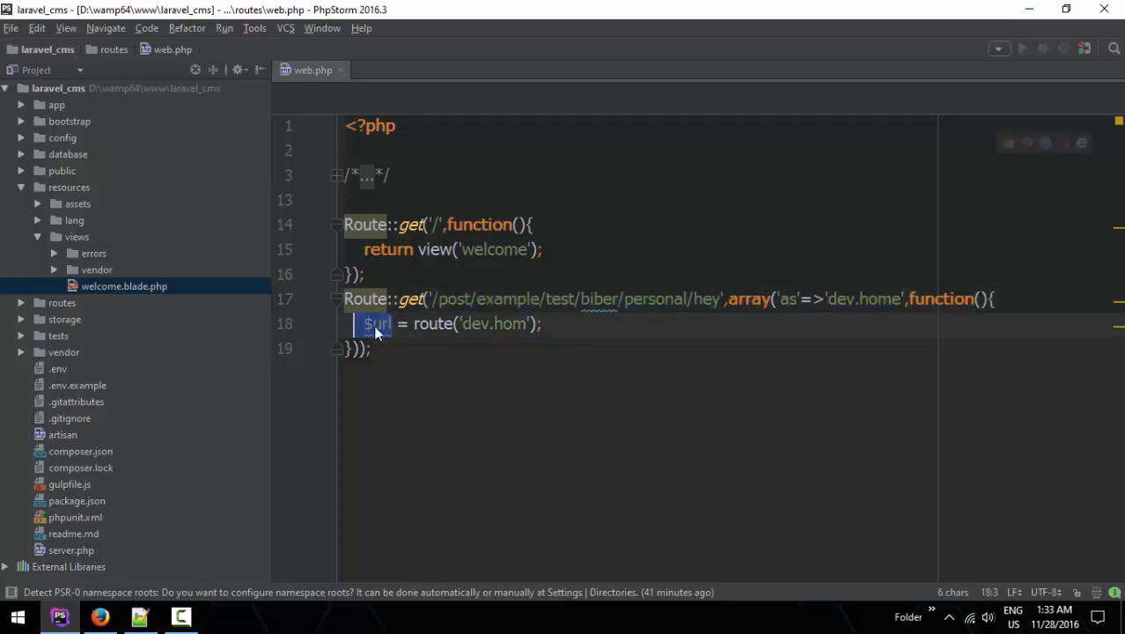
pyautogui.write('return "The url is')
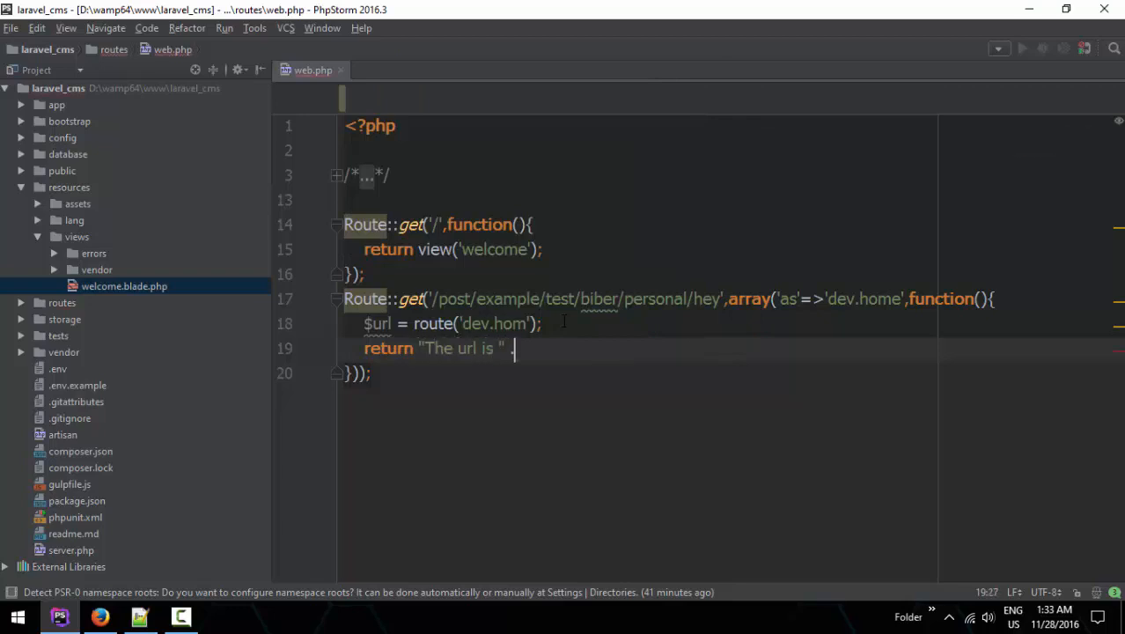
pyautogui.write('. $url;')
pyautogui.click(453, 324)
pyautogui.write('e')
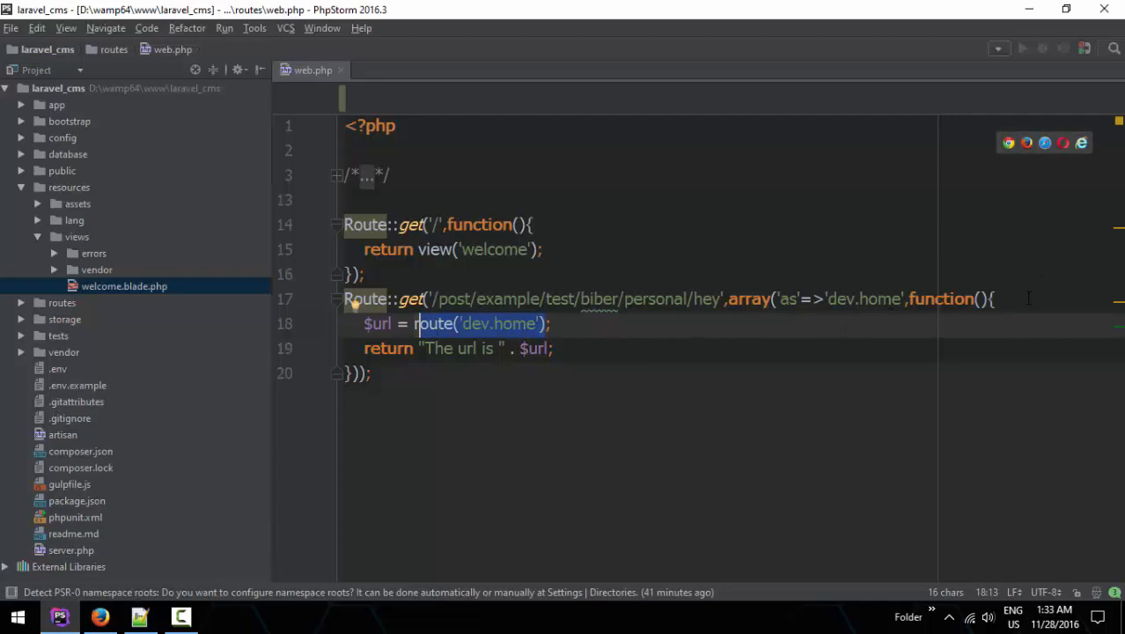
# Add a commented anchor <a href='route('dev.home')'>Go Three</a> above $url.
pyautogui.write('//')
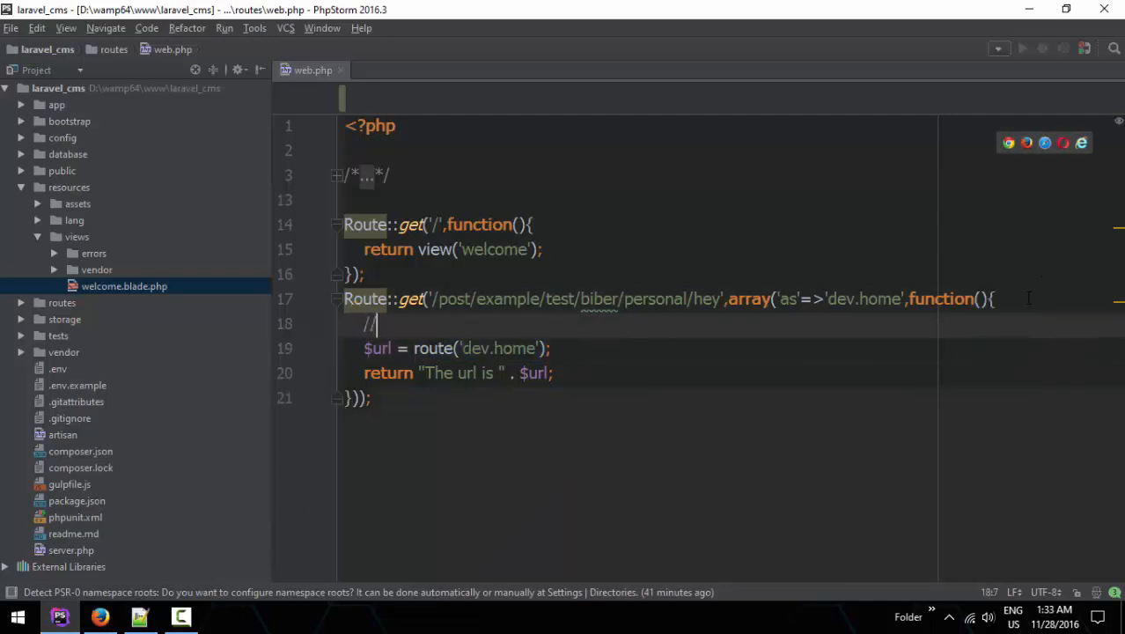
pyautogui.write("<a href='")
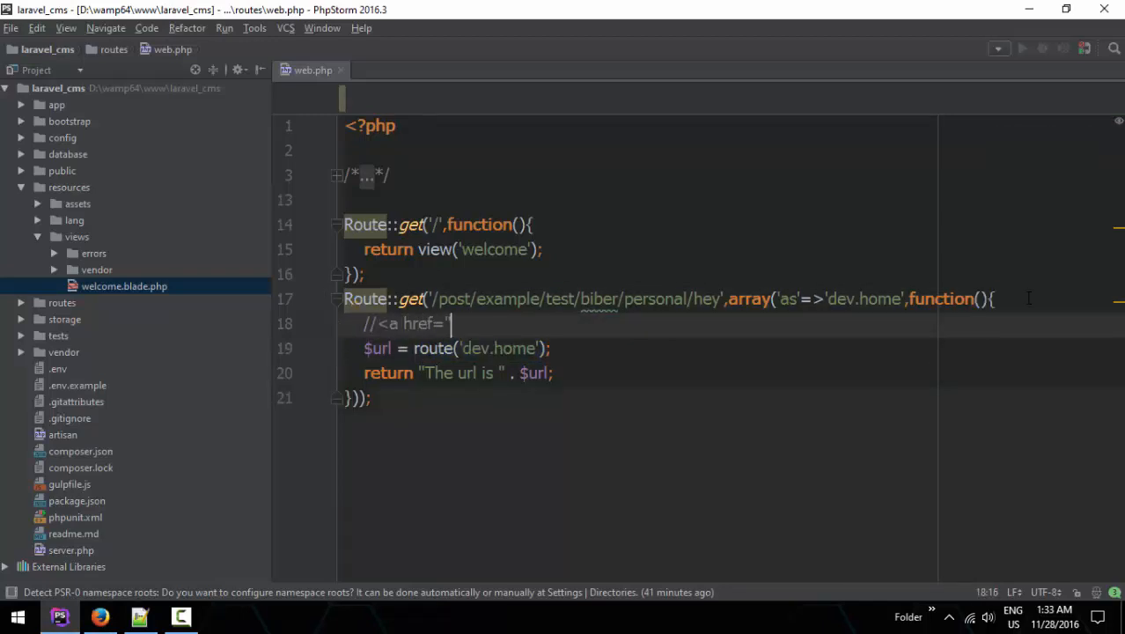
pyautogui.write('route(d)"')
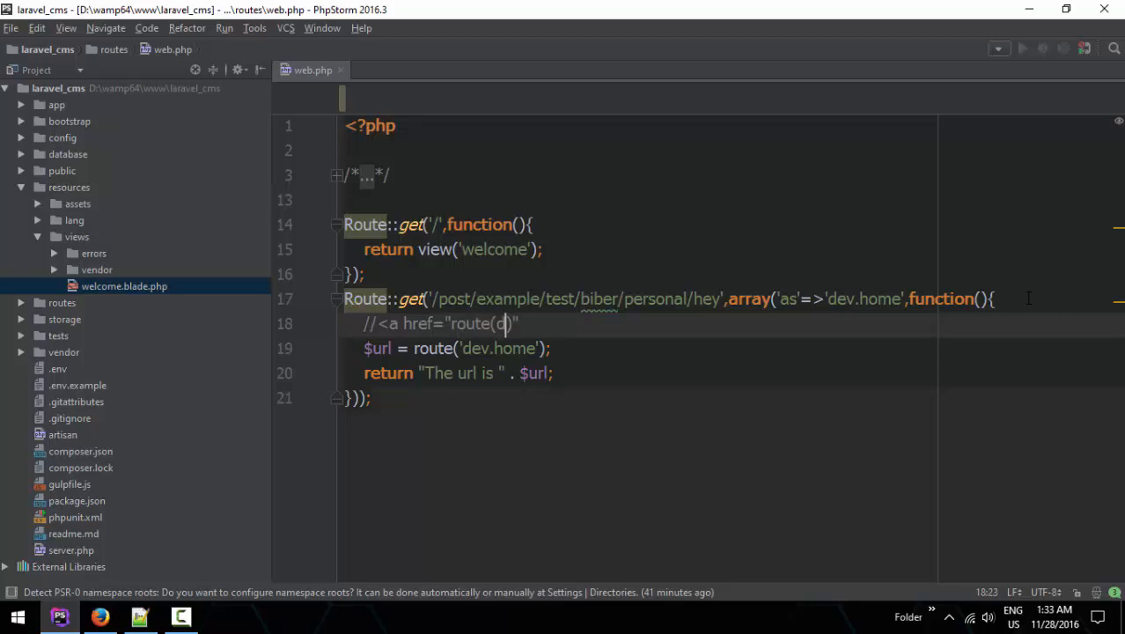
pyautogui.write("dev.home')")
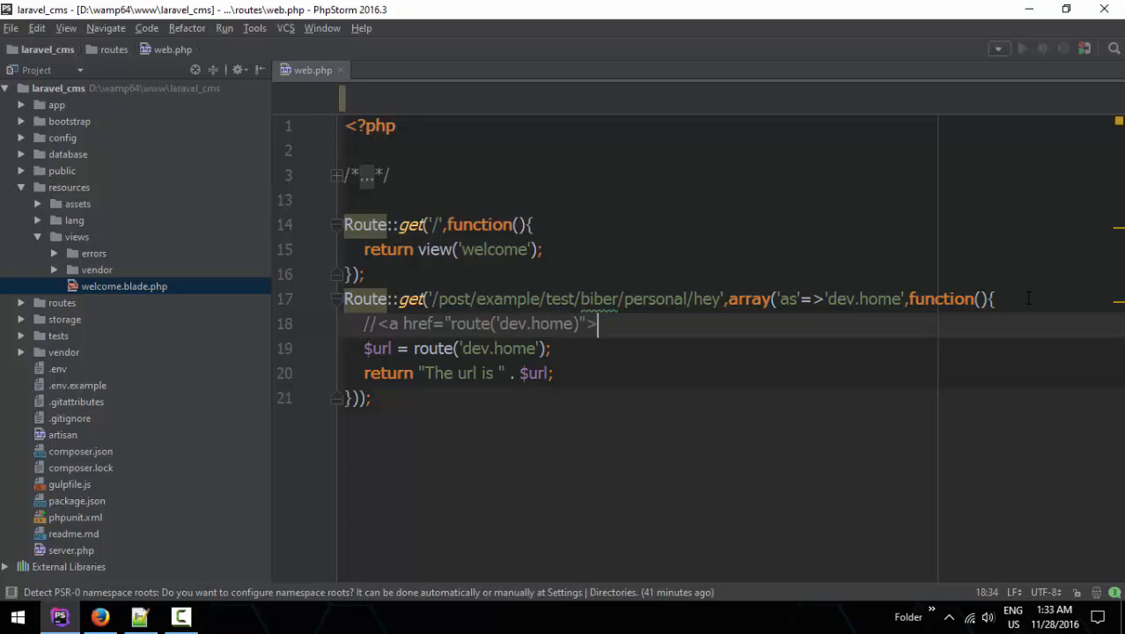
pyautogui.write('Go Thre')
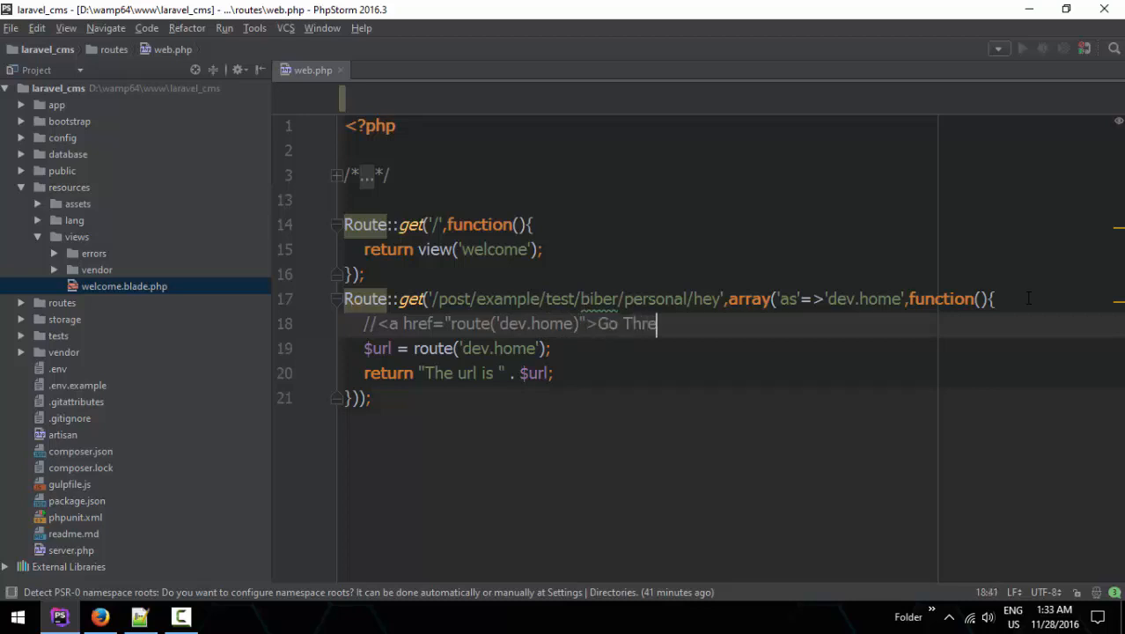
pyautogui.write('e</a>')
pyautogui.write('//<a href=')
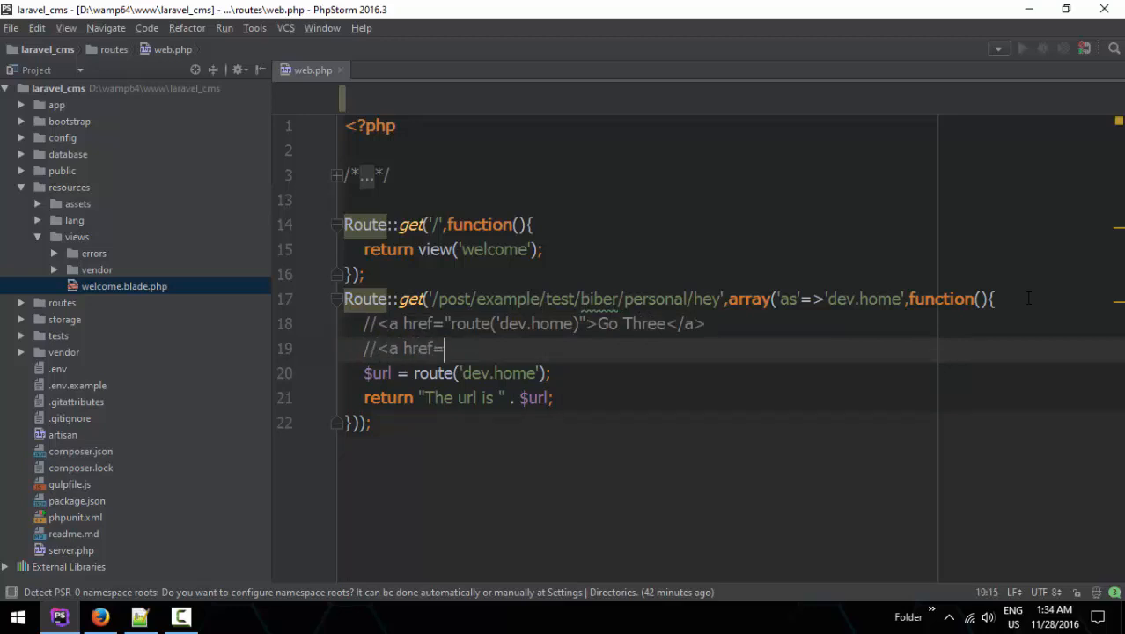
# Add a second commented anchor with href="/post/example/test/biber/personal/hey" labelled Go Three.
pyautogui.write('"/post/example/test/biber/personal/hey"')
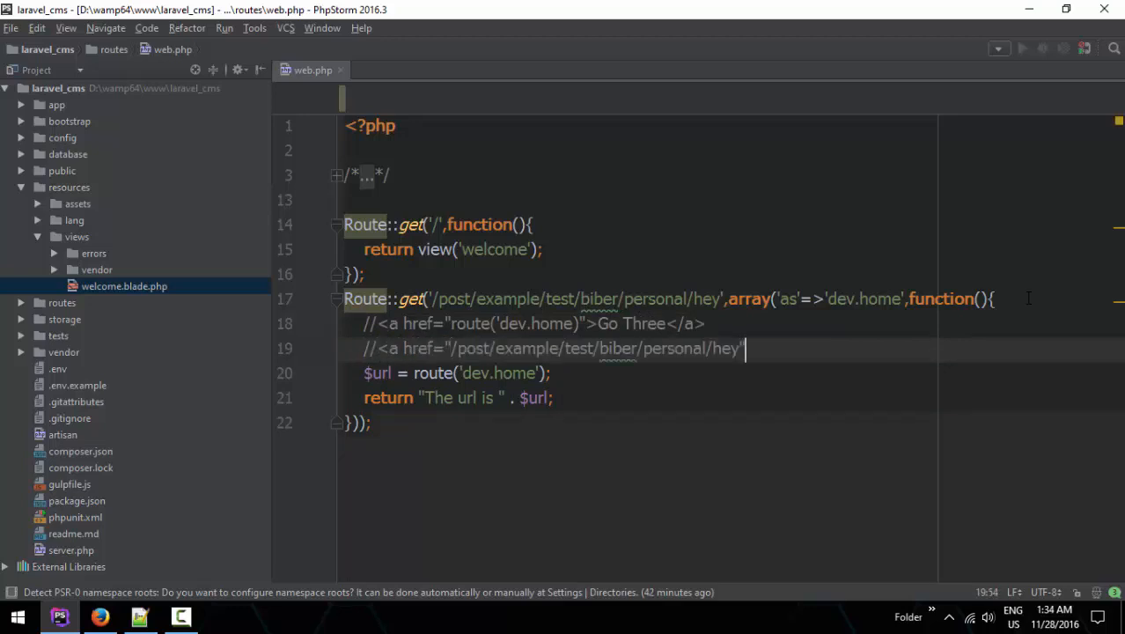
pyautogui.write('>Go')
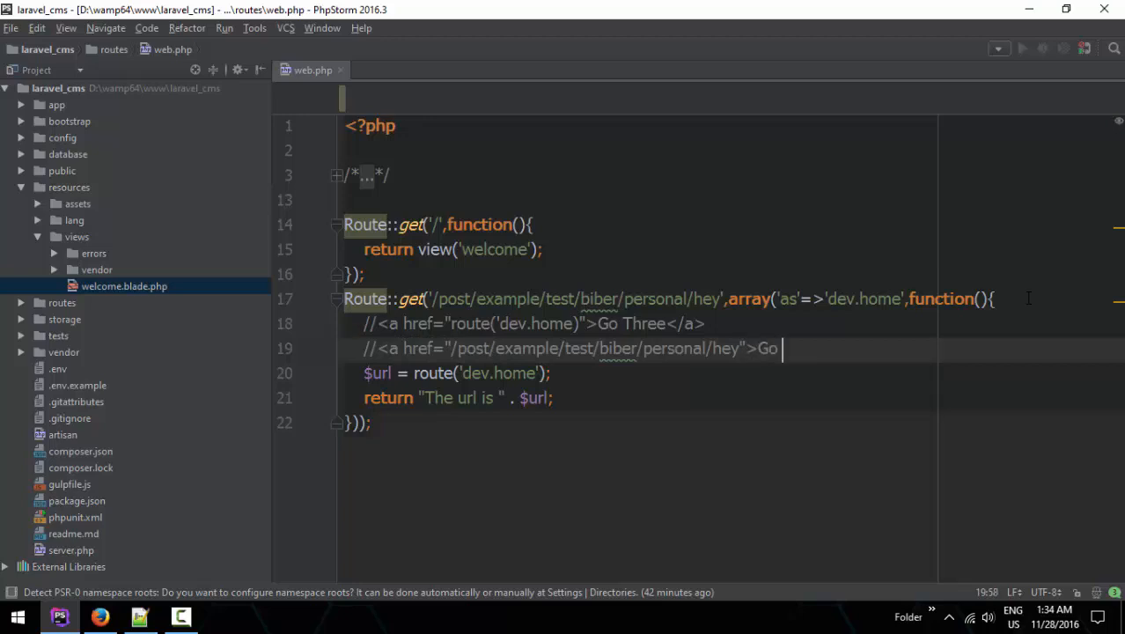
pyautogui.write('Three</a>')
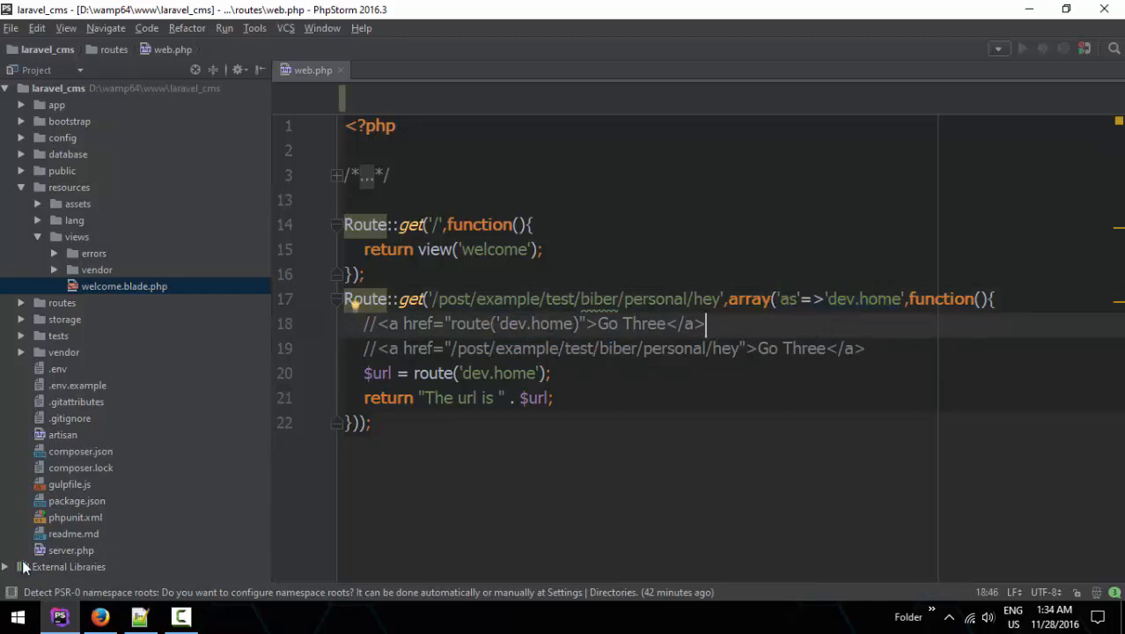
# Run php artisan route:list in the built-in terminal and inspect the dev.home row.
pyautogui.click(37, 570)
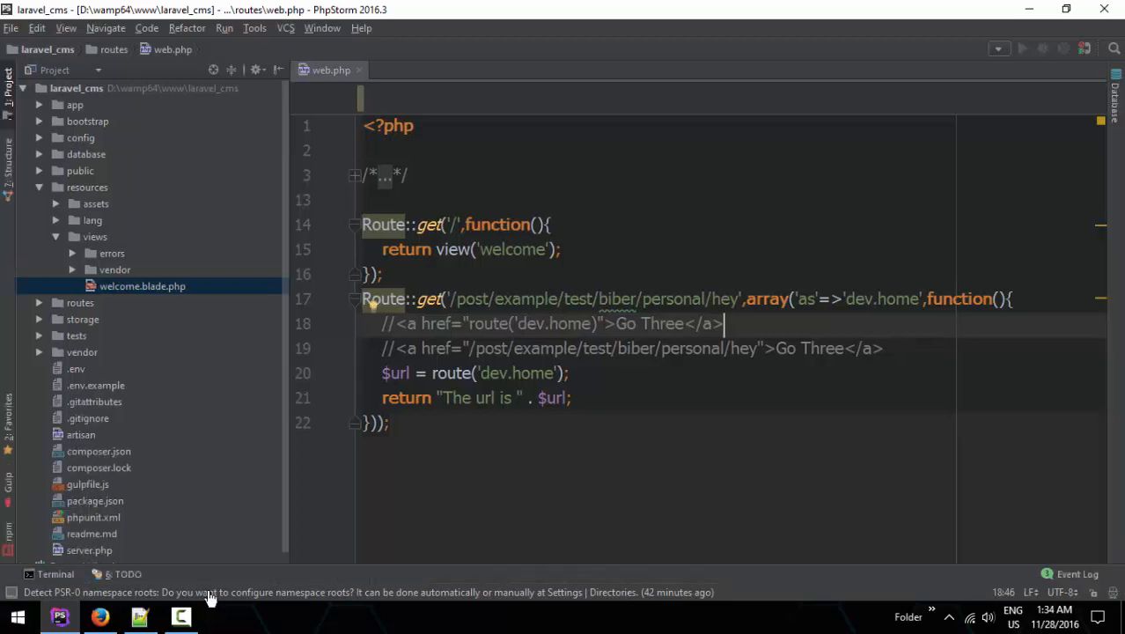
pyautogui.click(50, 574)
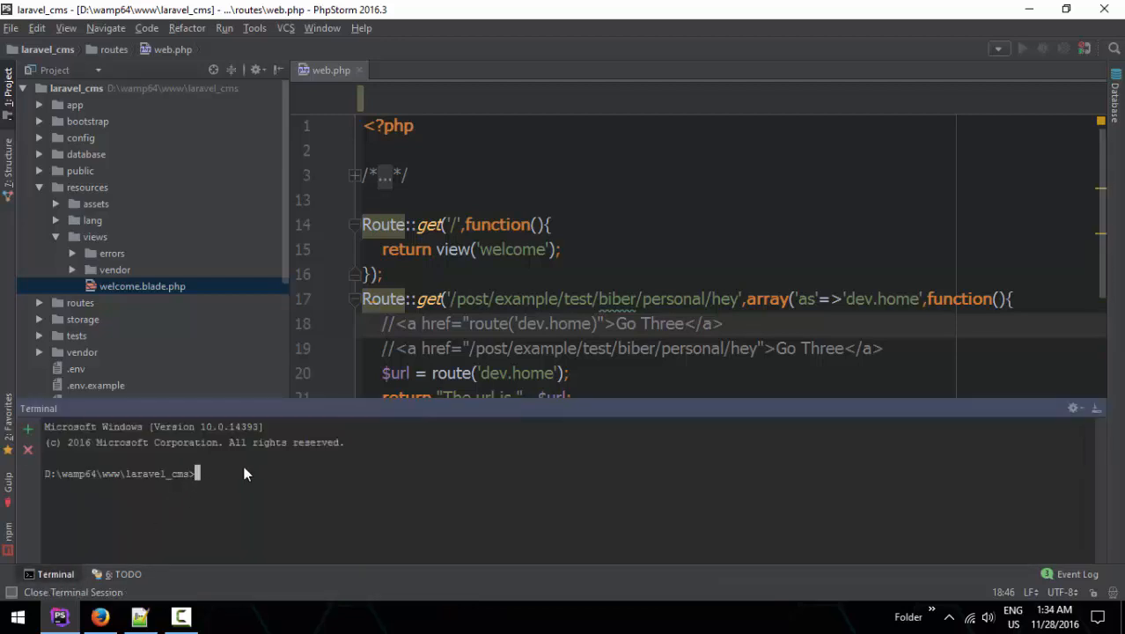
pyautogui.write('pah')
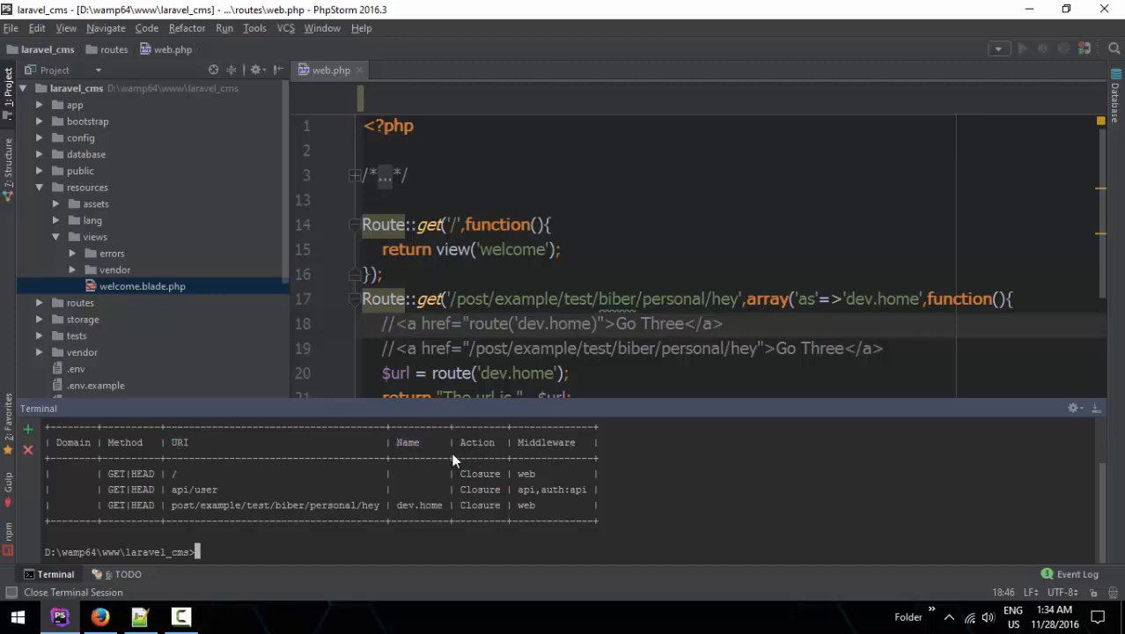
pyautogui.doubleClick(419, 504)
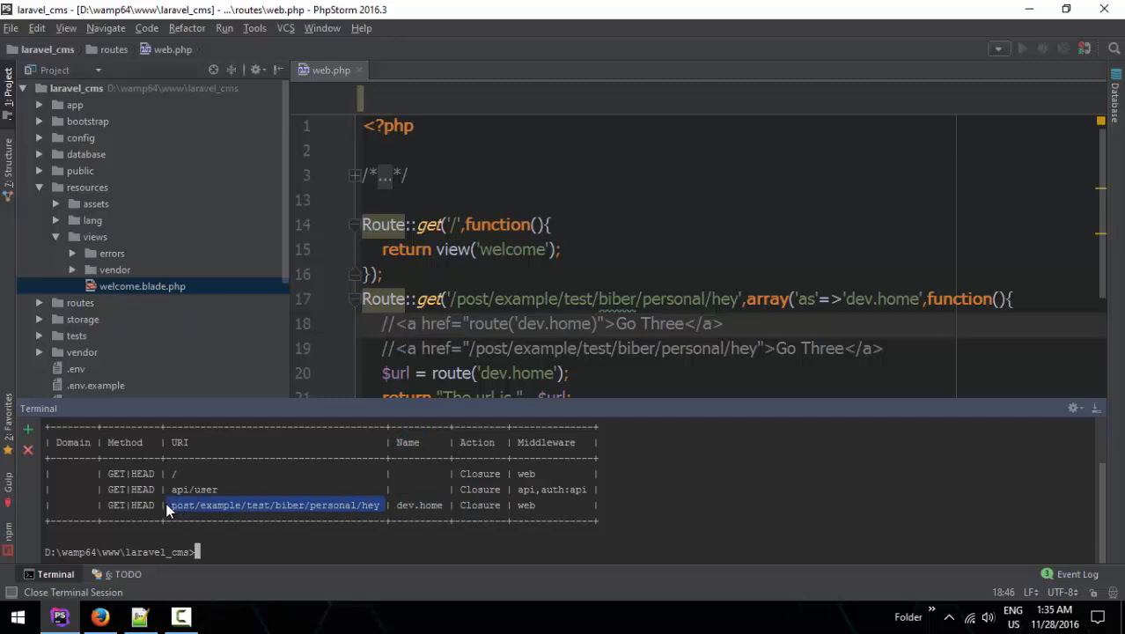
pyautogui.click(309, 504)
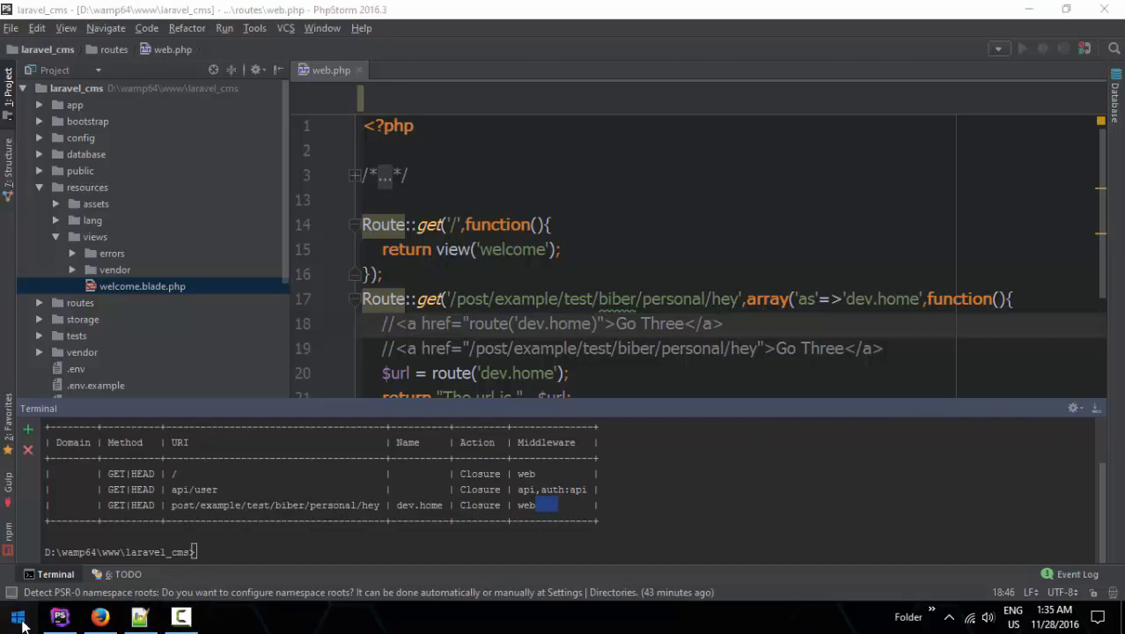
# Navigate File Explorer to D:\wamp64\www\laravel_cms project folder.
pyautogui.click(222, 616)
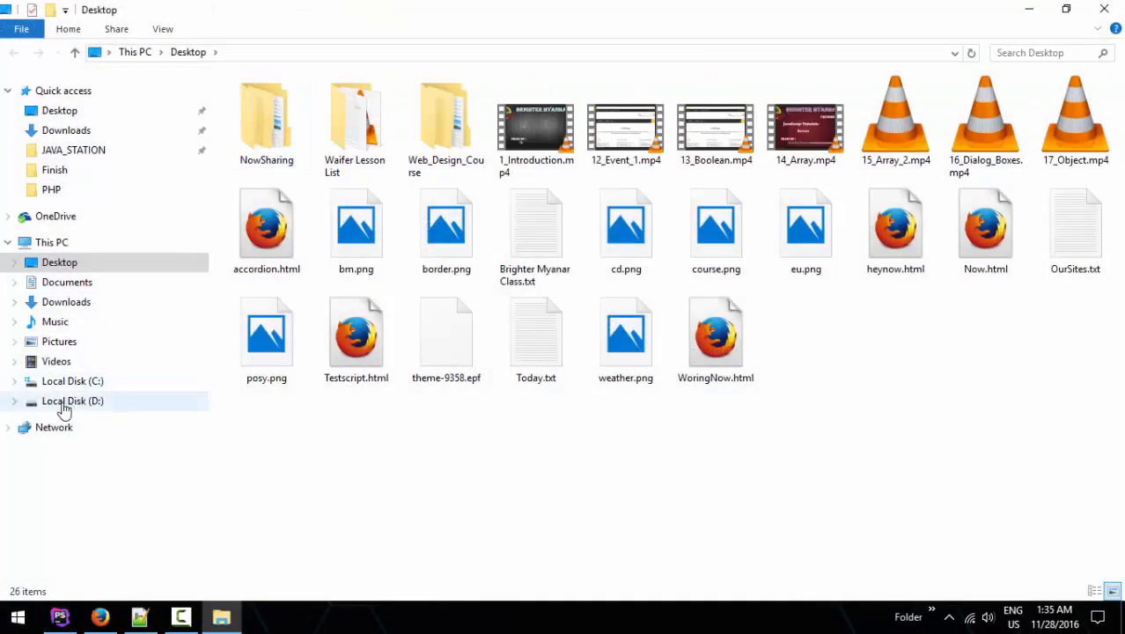
pyautogui.click(72, 402)
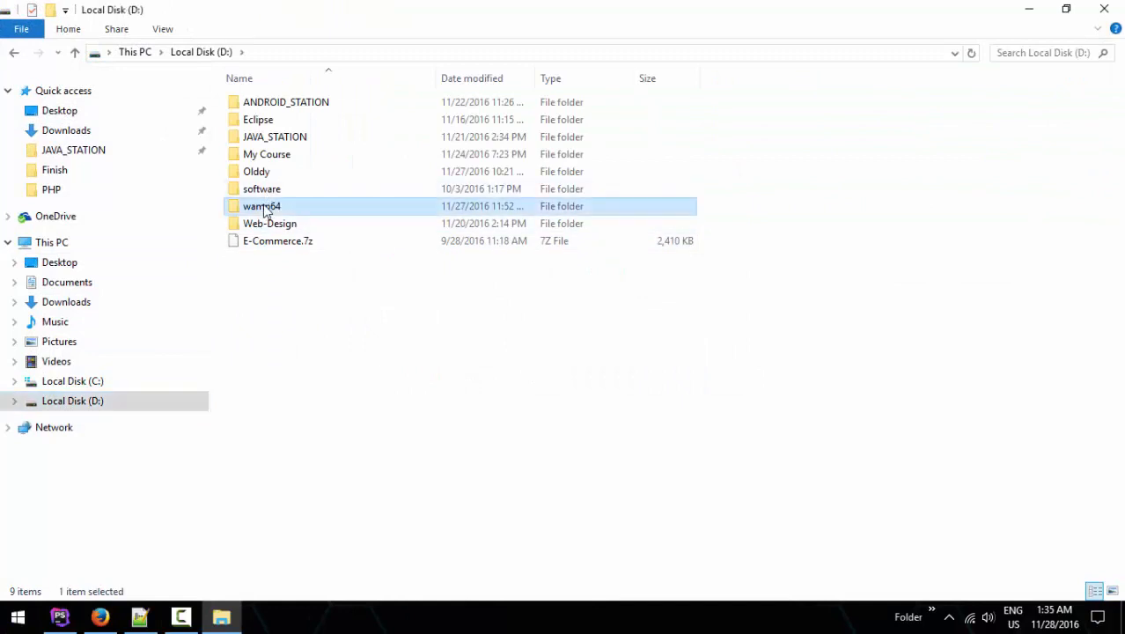
pyautogui.doubleClick(260, 206)
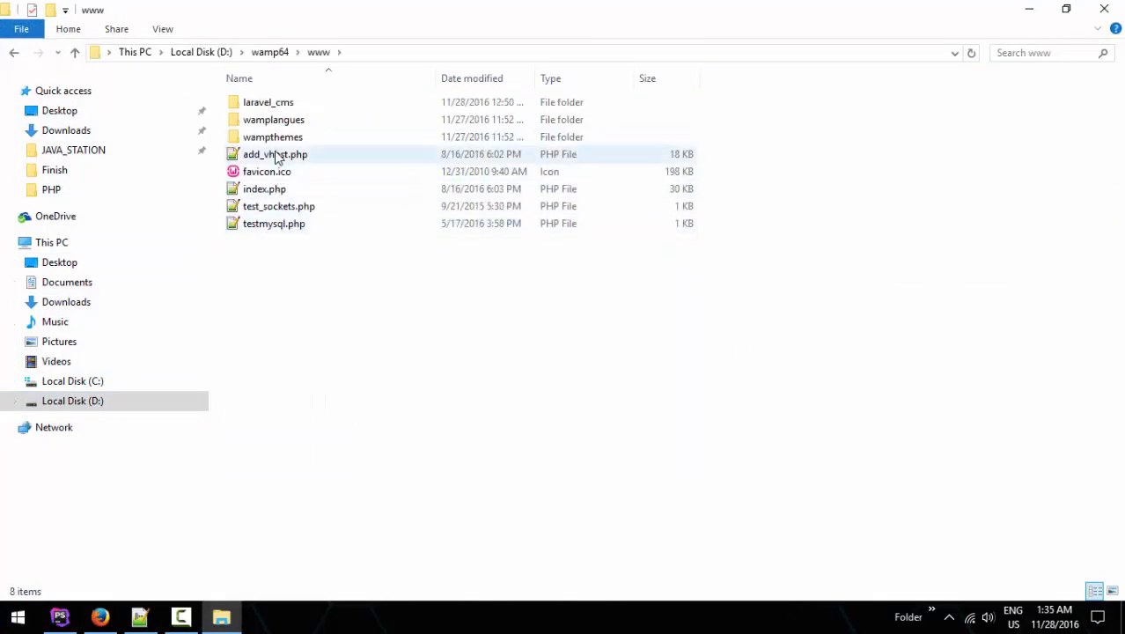
pyautogui.doubleClick(268, 100)
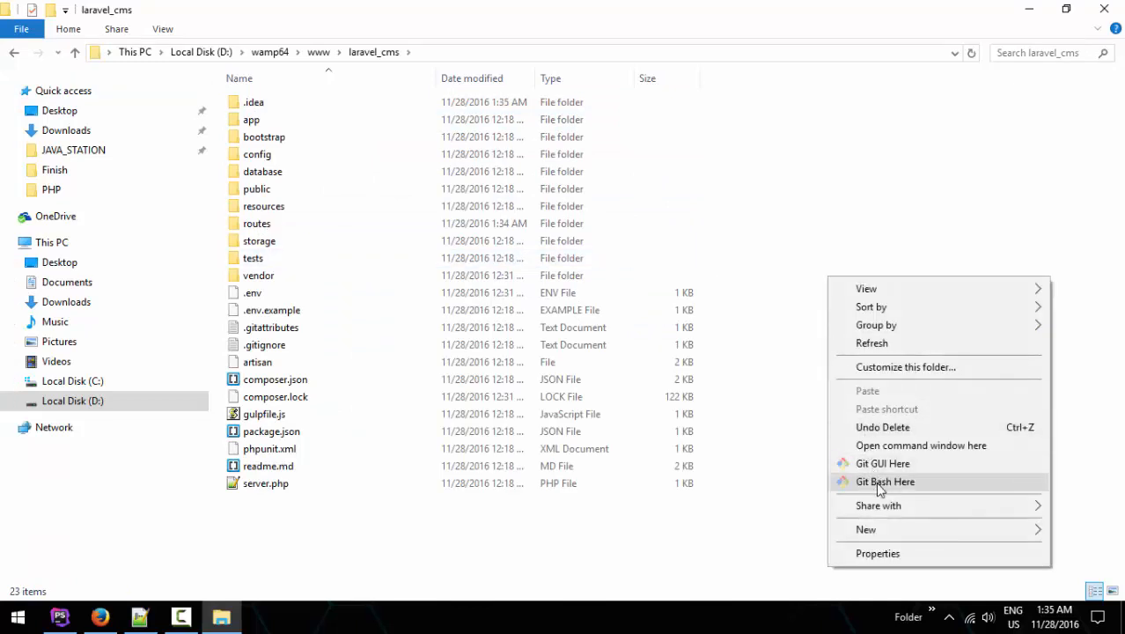
# Run php artisan route:list in a Git Bash shell opened in the laravel_cms folder.
pyautogui.click(883, 483)
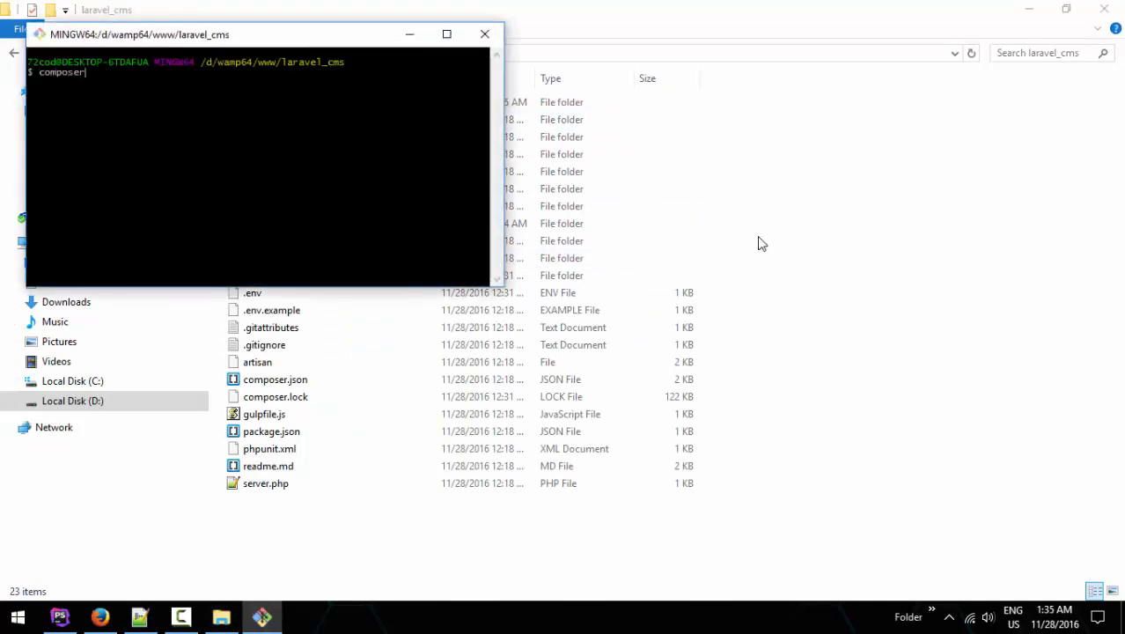
pyautogui.write('php')
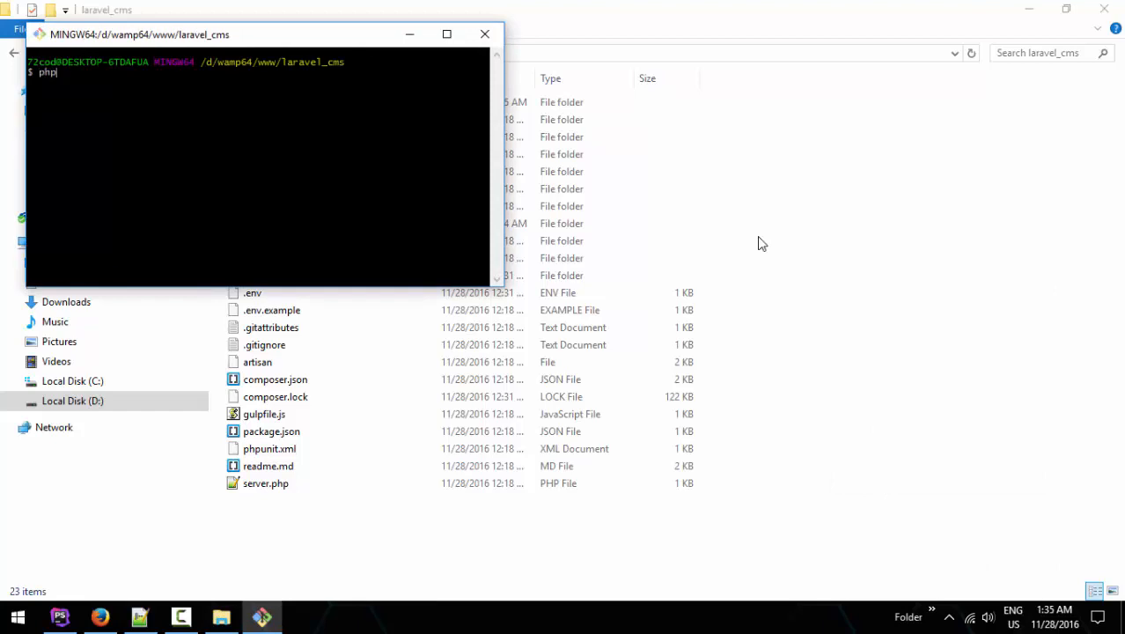
pyautogui.write('artisan')
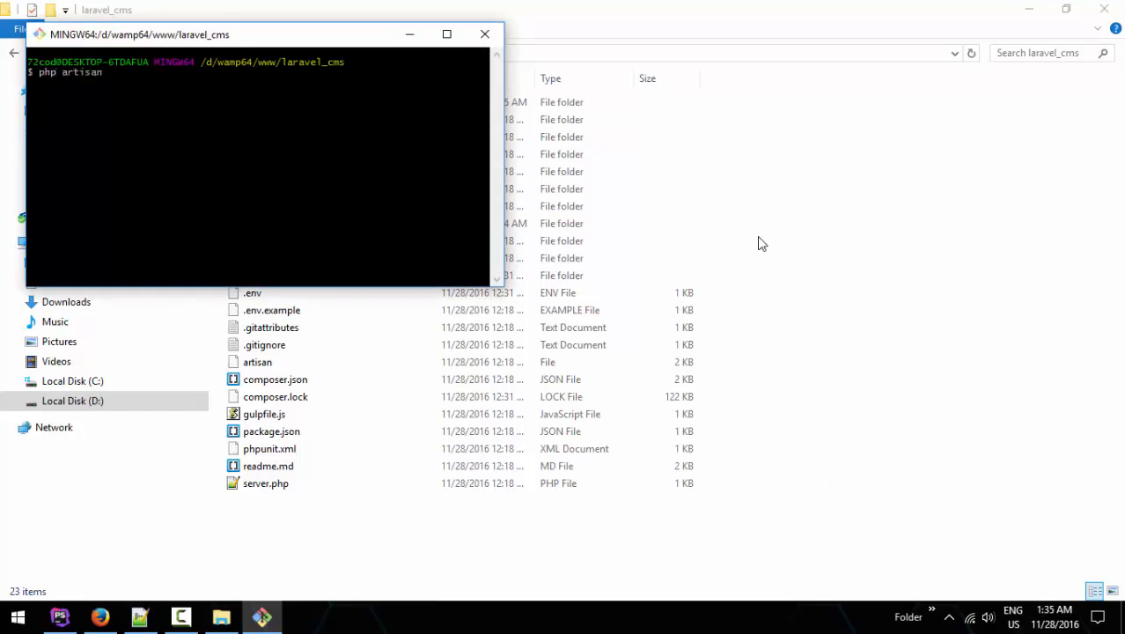
pyautogui.write('route:list')
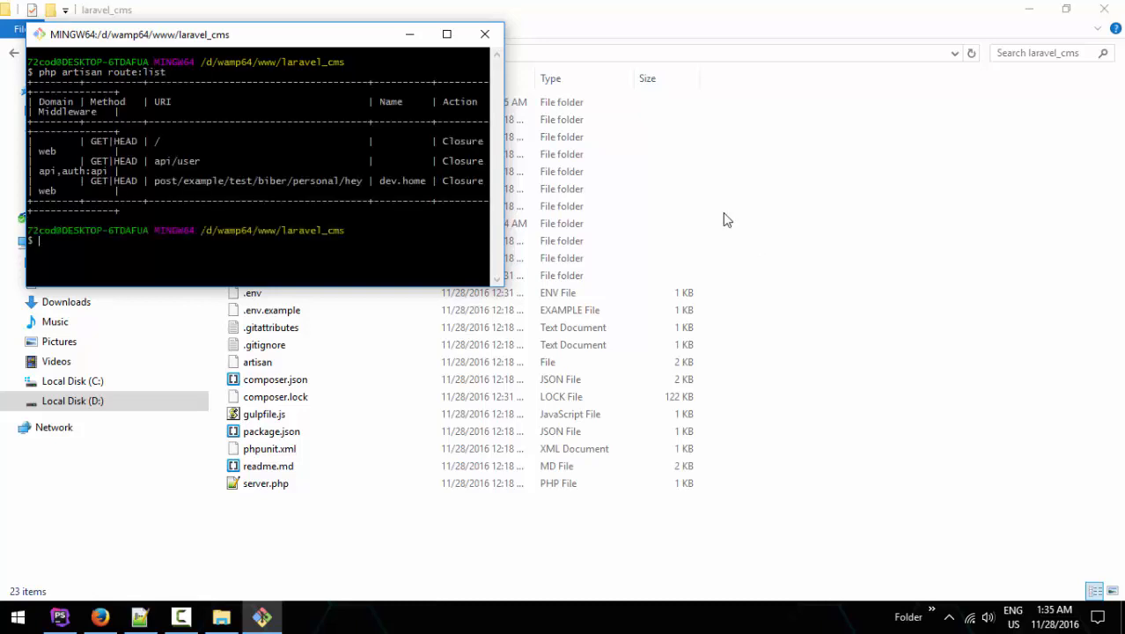
# Maximize the bash window to read the dev.home route row, then minimize it.
pyautogui.click(447, 34)
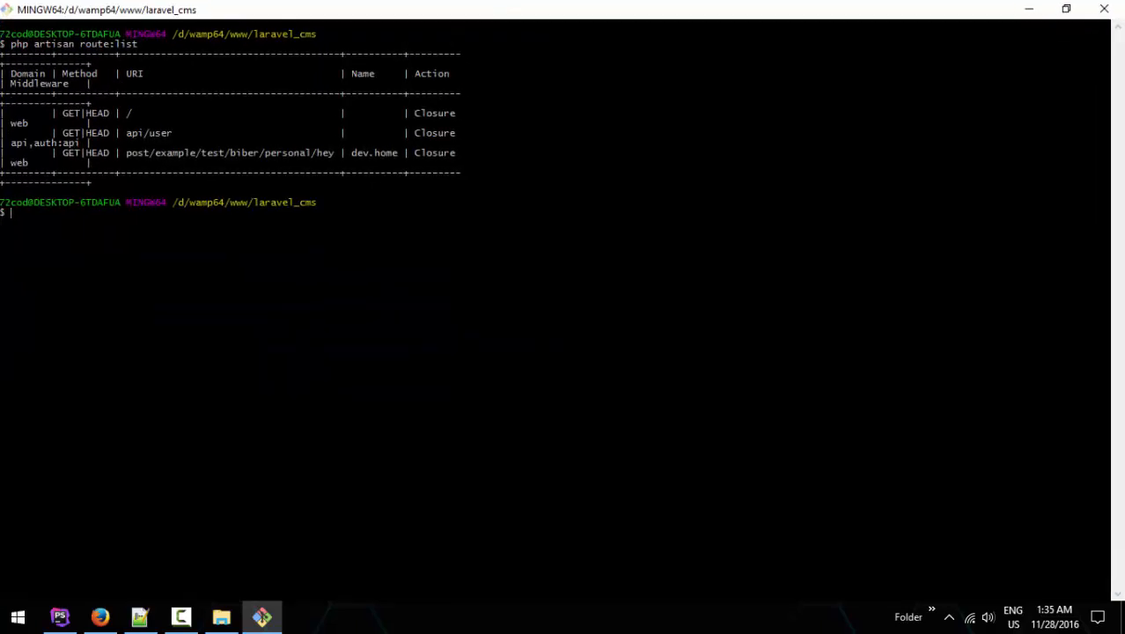
pyautogui.doubleClick(229, 151)
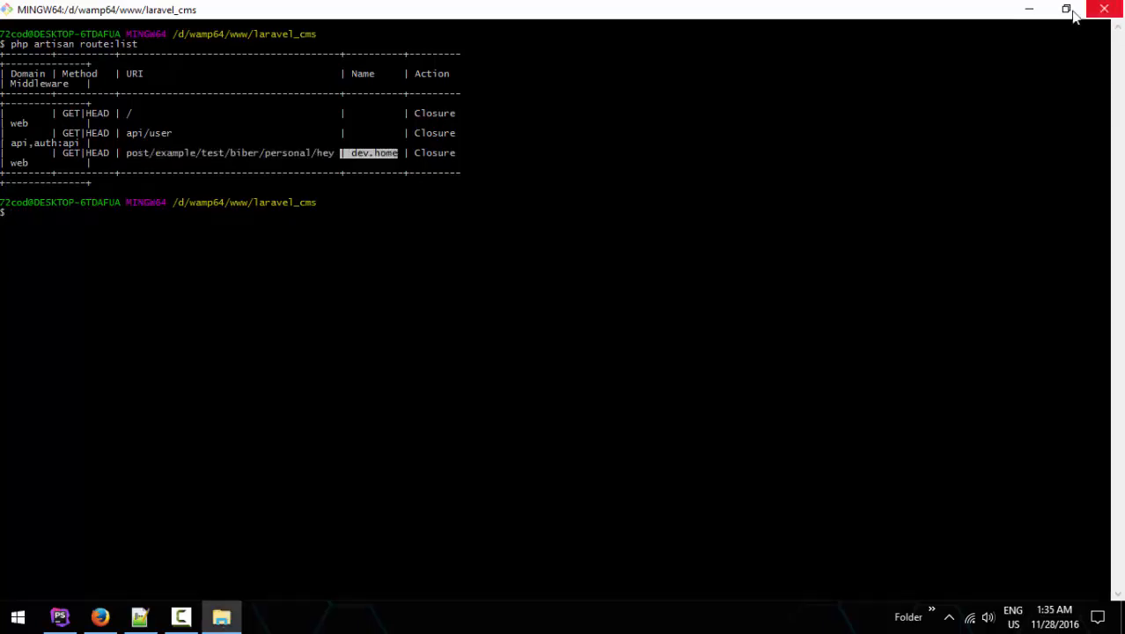
pyautogui.click(222, 616)
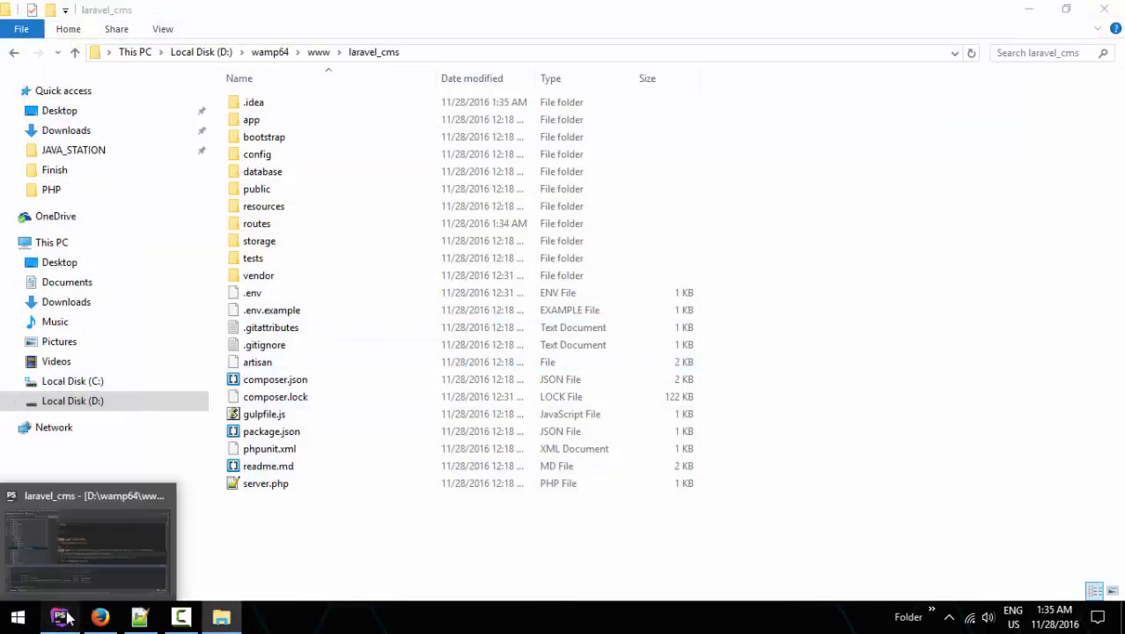